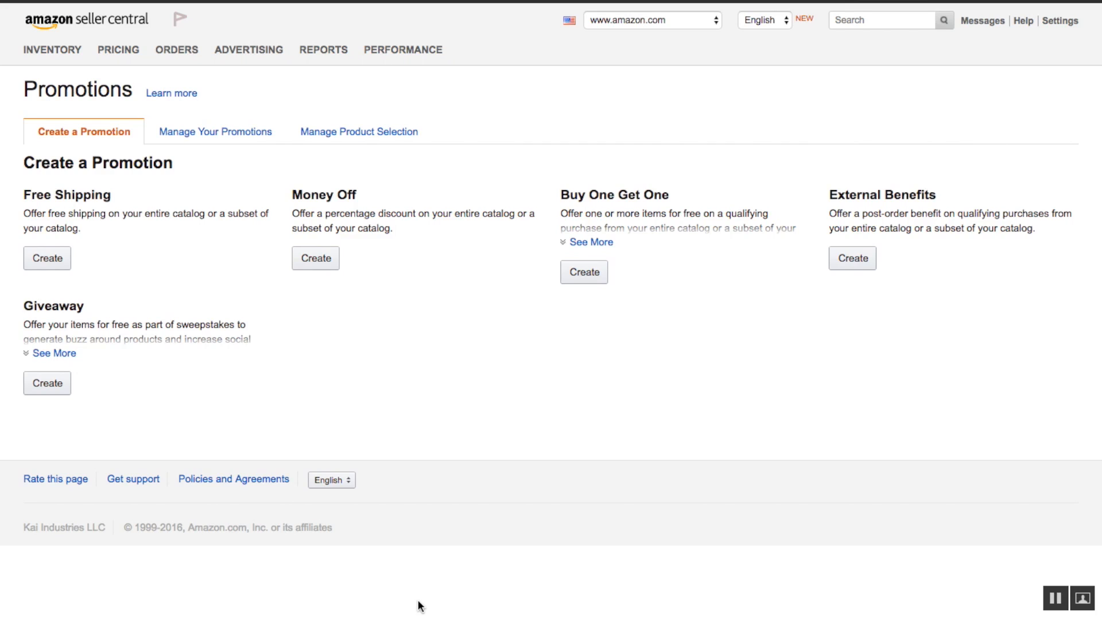
pyautogui.moveTo(442, 431)
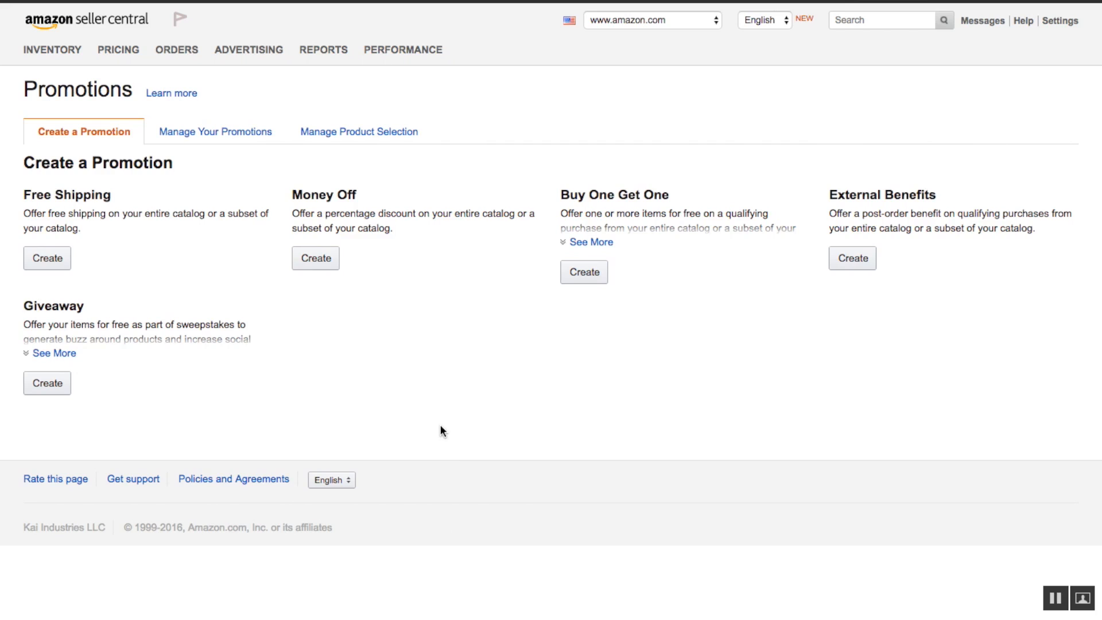
pyautogui.moveTo(455, 231)
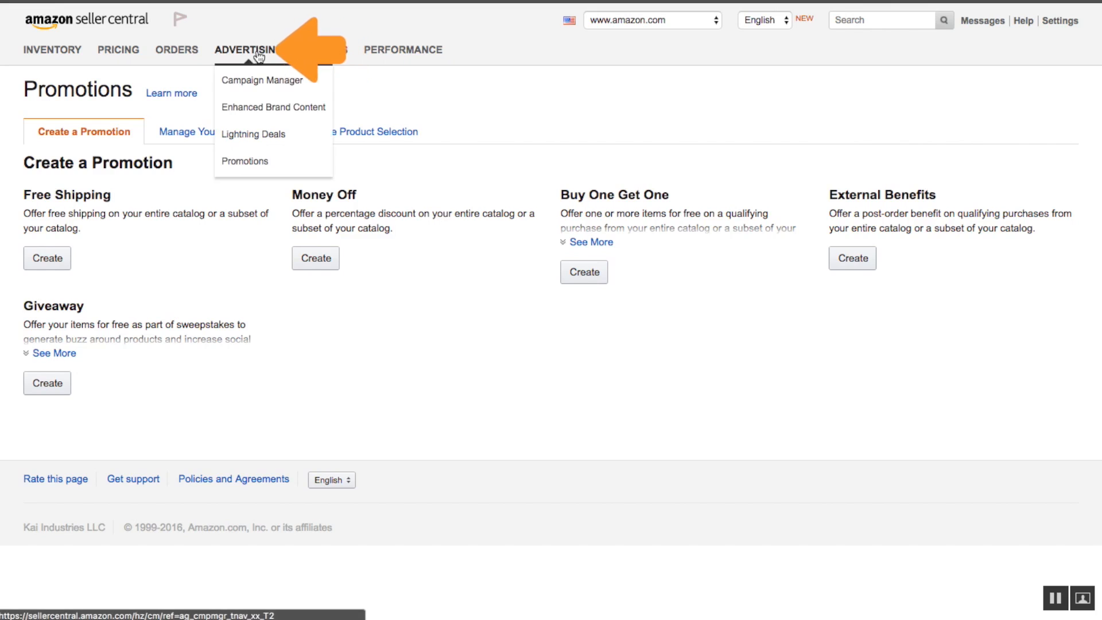
pyautogui.moveTo(276, 66)
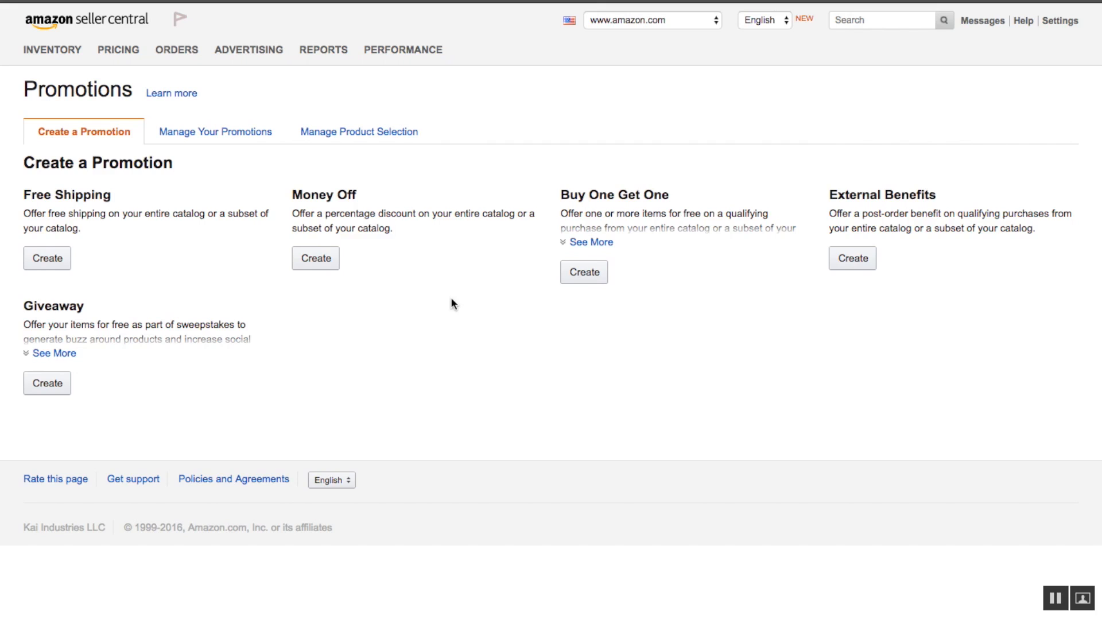
pyautogui.moveTo(370, 250)
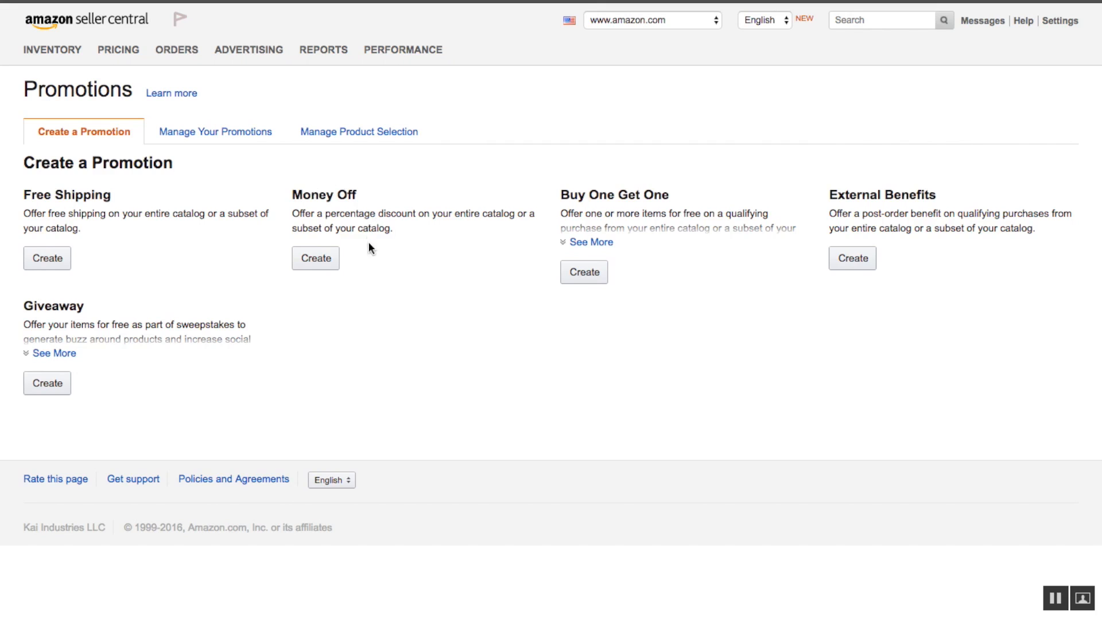
pyautogui.moveTo(371, 251)
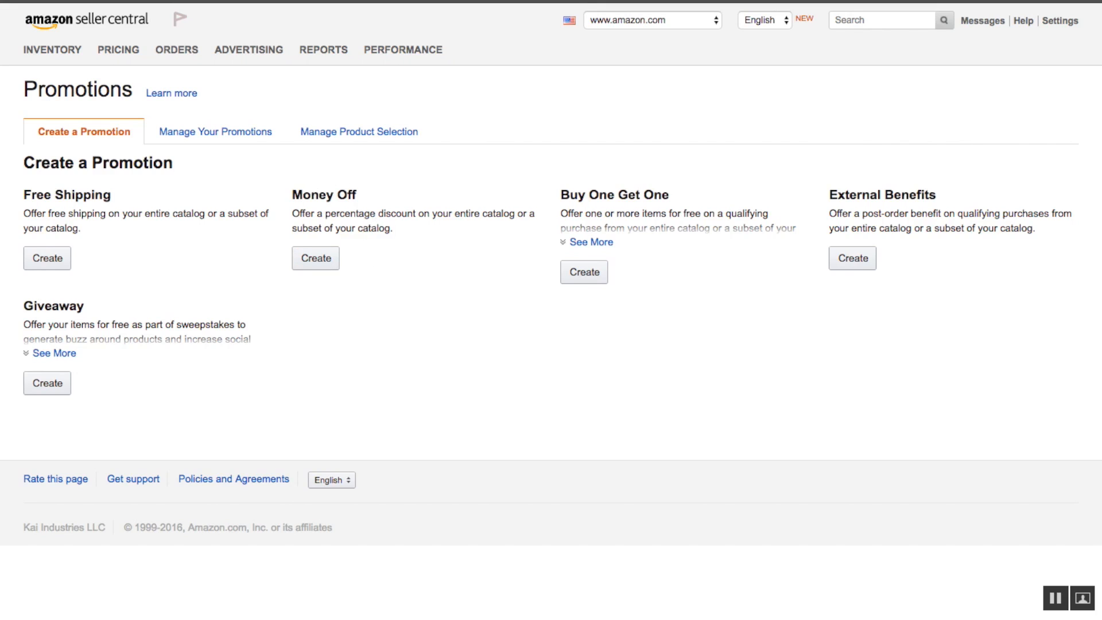
# - Start a Money Off promotion and check the buyer-purchases condition help and the minimum quantity of 1
pyautogui.click(315, 257)
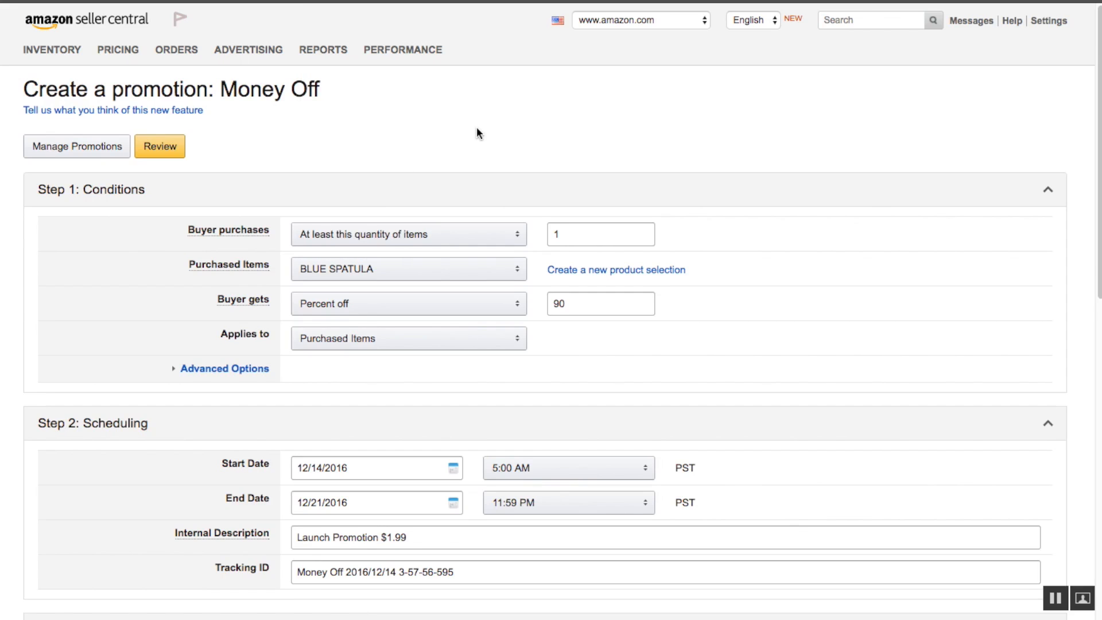
pyautogui.scroll(-3)
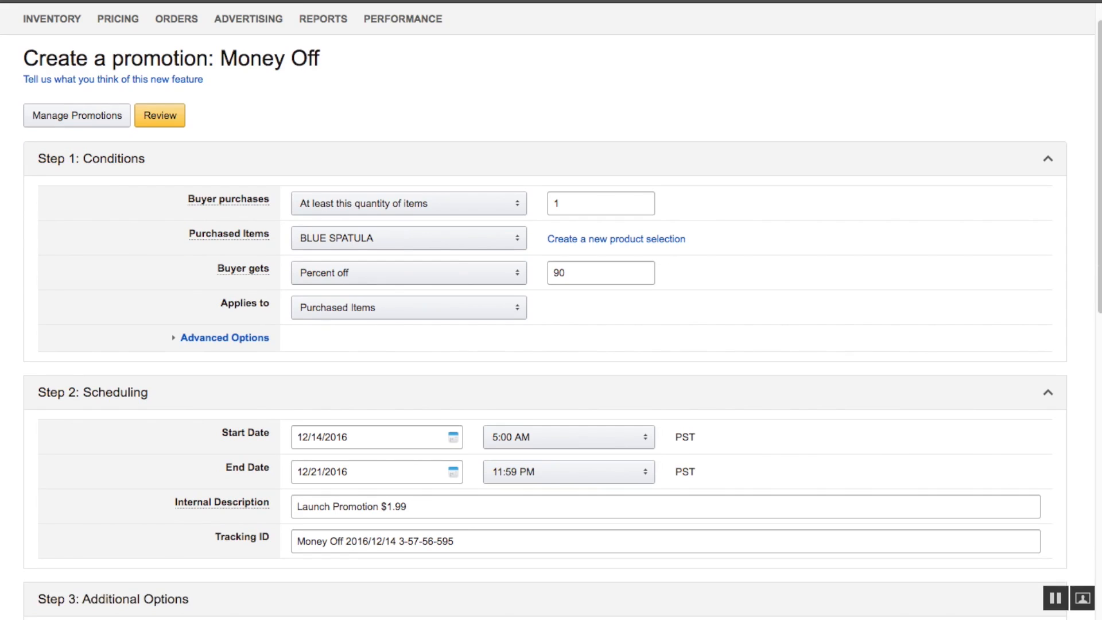
pyautogui.click(256, 200)
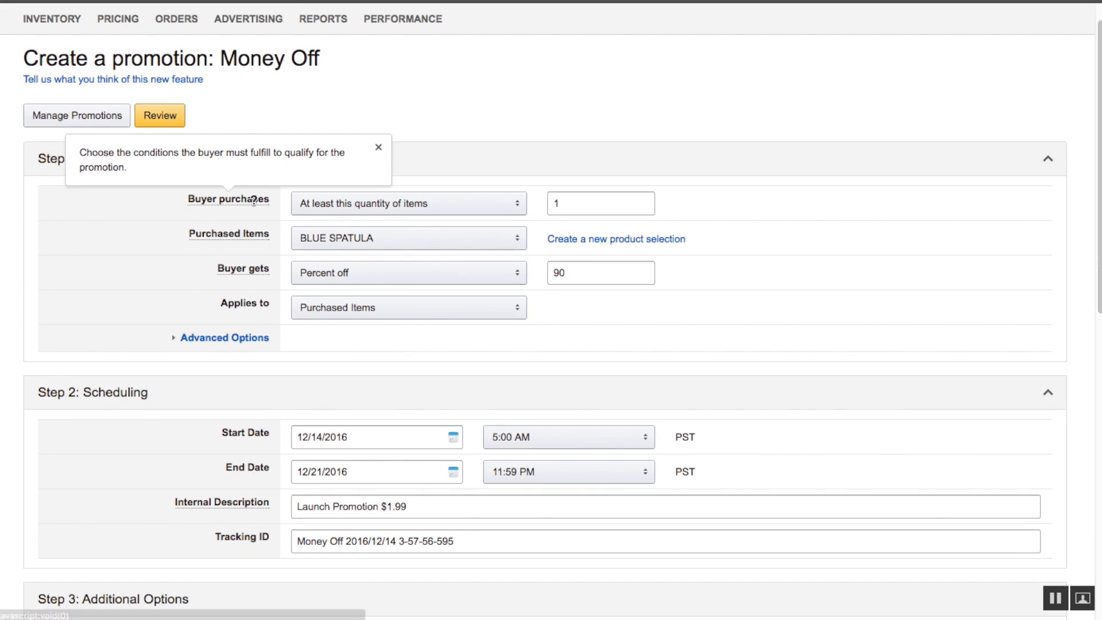
pyautogui.click(378, 147)
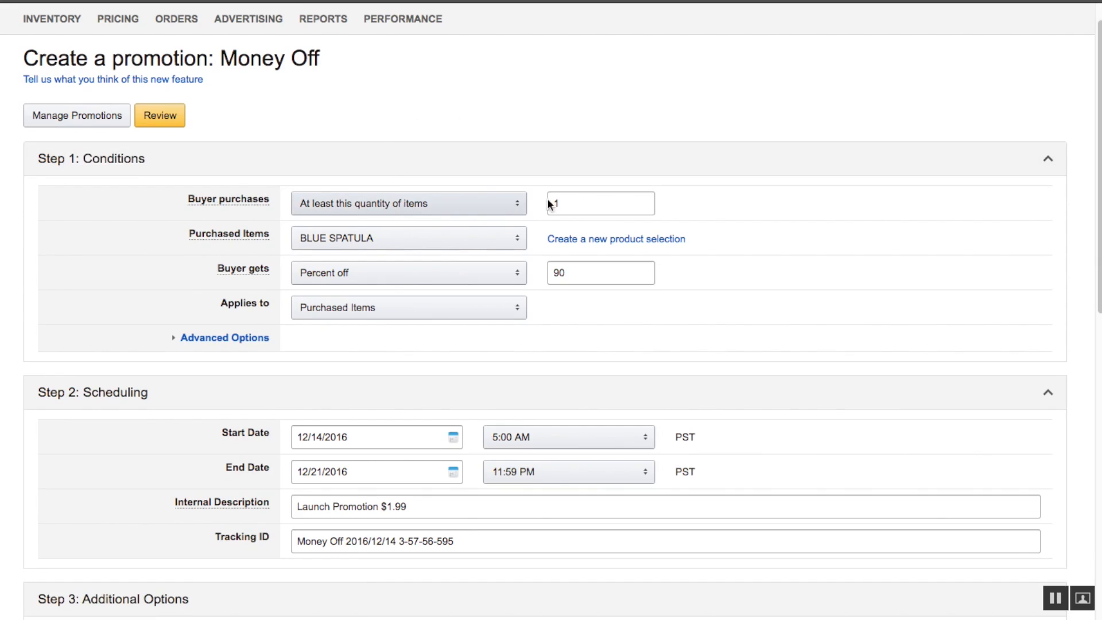
pyautogui.click(601, 203)
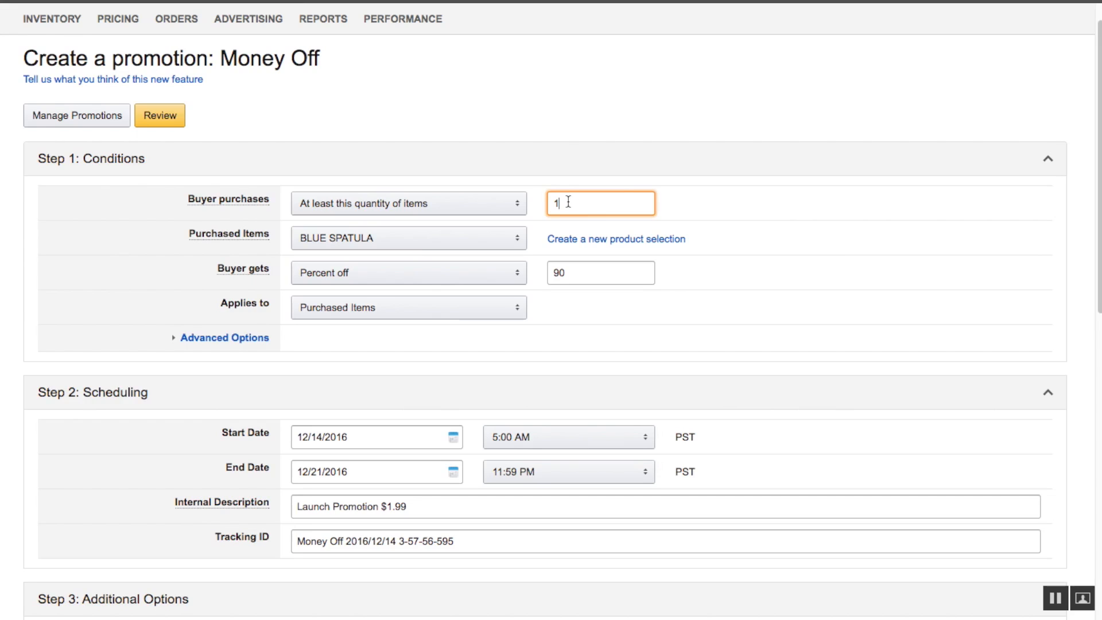
pyautogui.moveTo(617, 239)
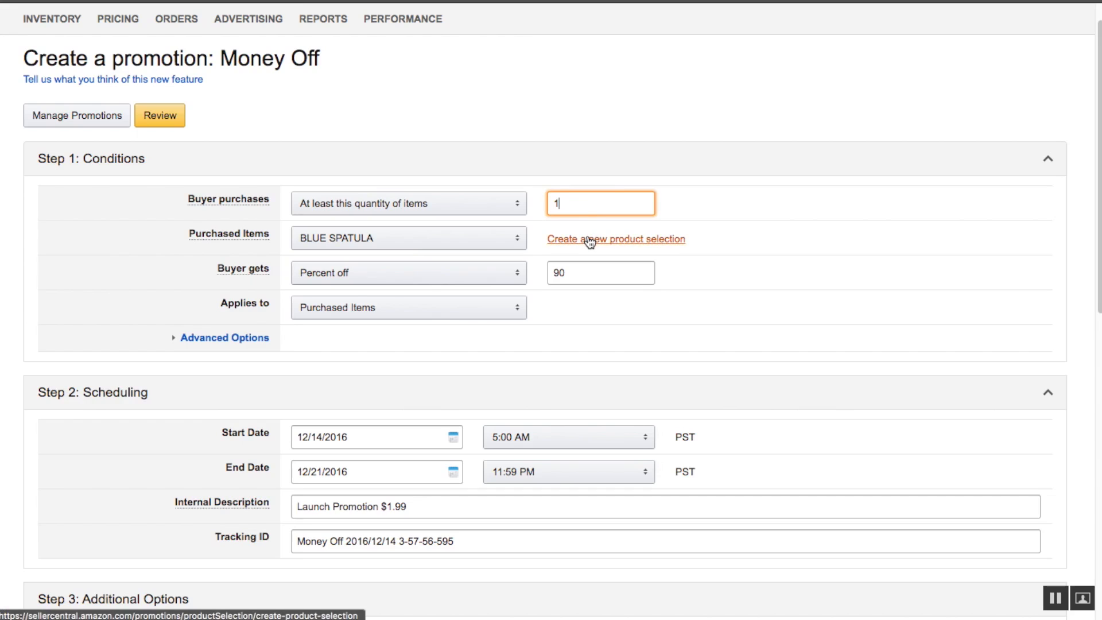
pyautogui.moveTo(495, 249)
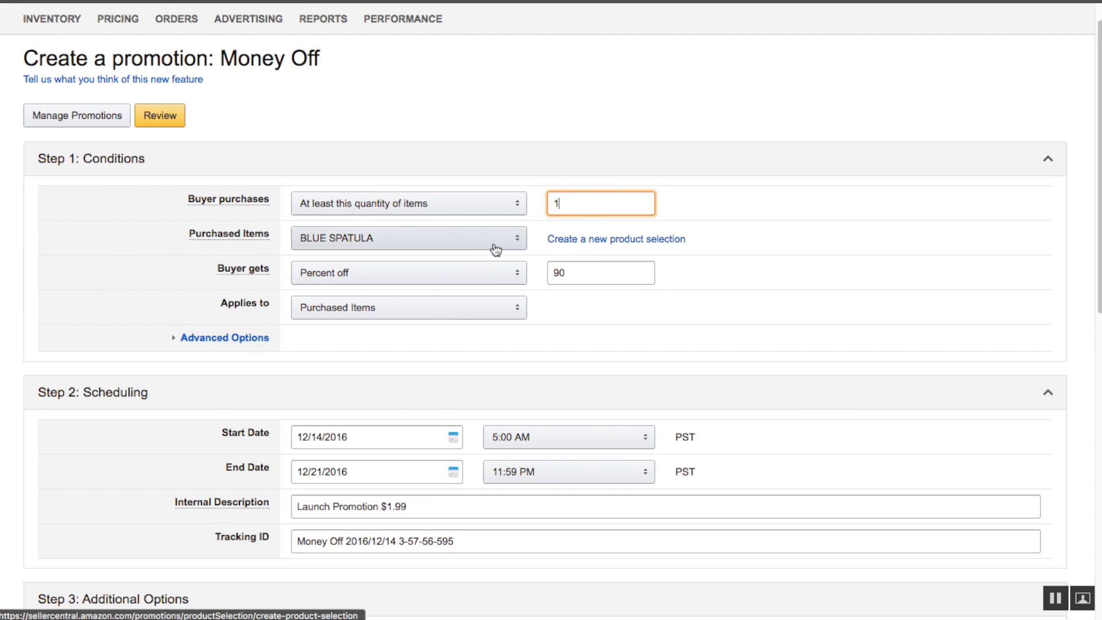
pyautogui.moveTo(482, 243)
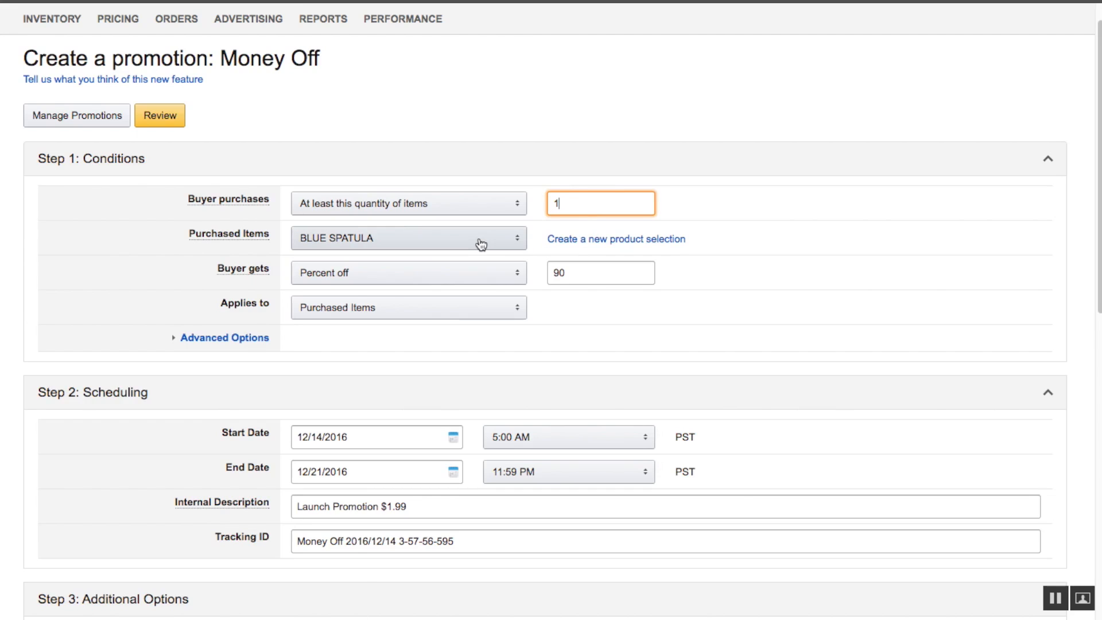
pyautogui.moveTo(554, 166)
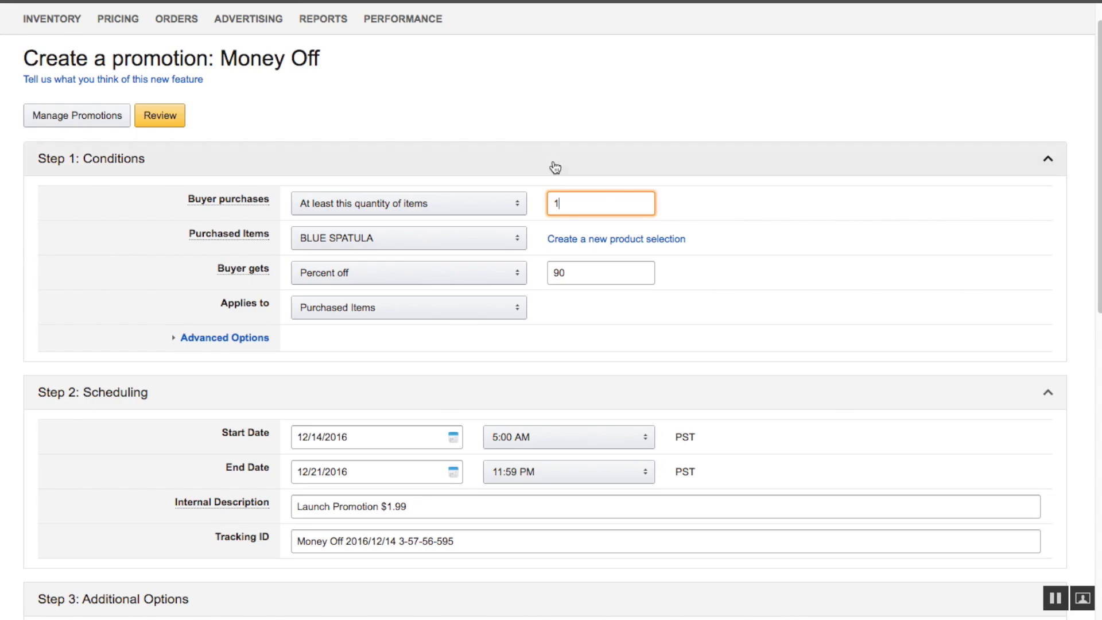
# - Start a new product selection of type ASIN List
pyautogui.click(616, 239)
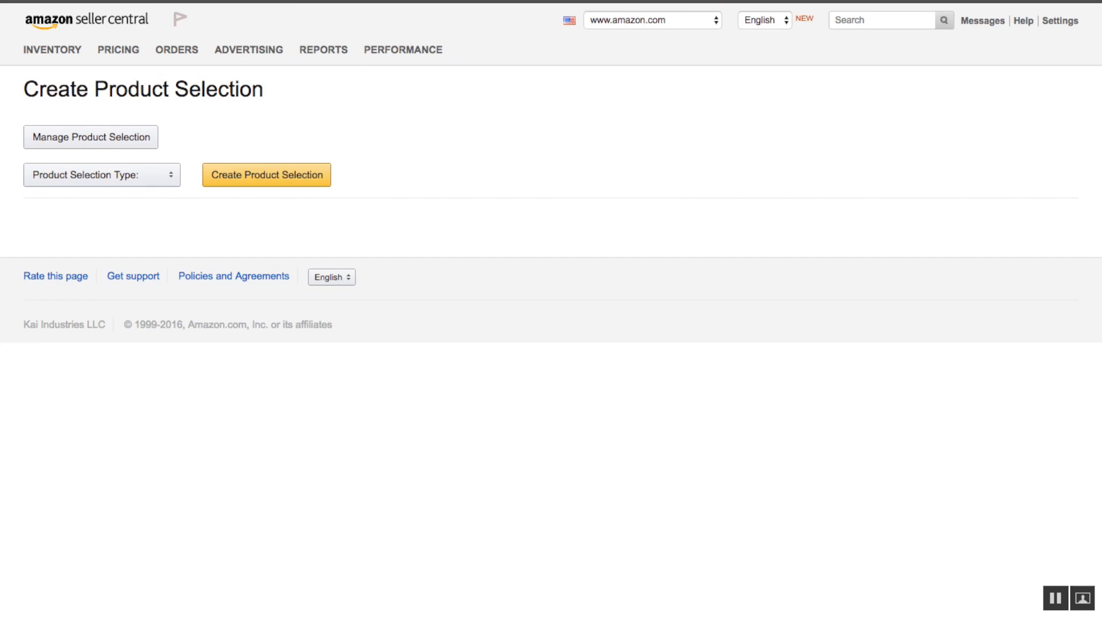
pyautogui.moveTo(150, 175)
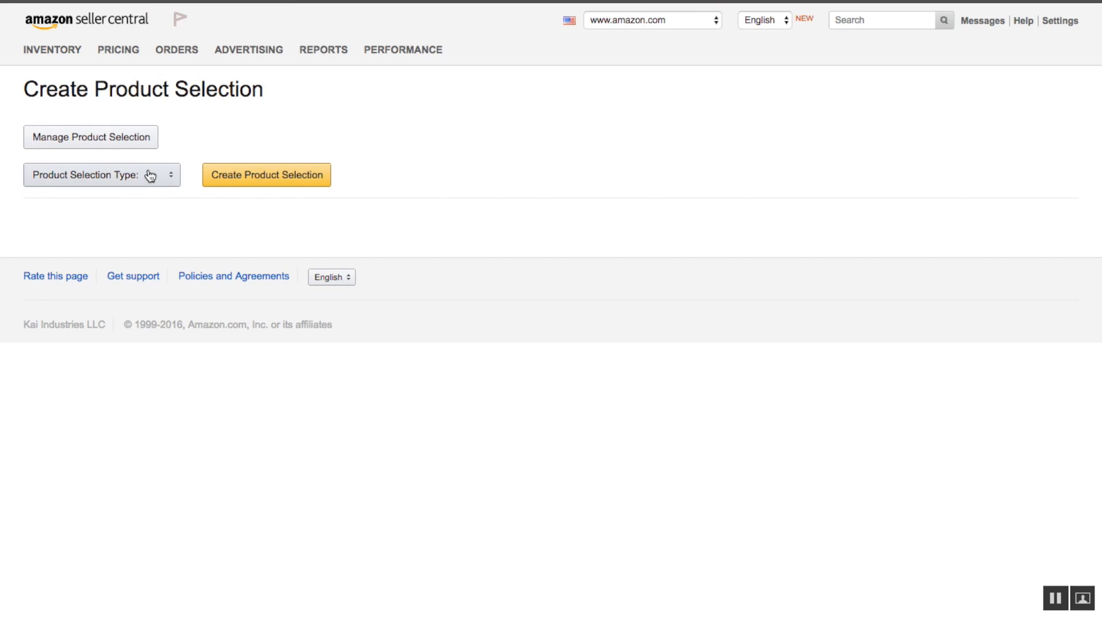
pyautogui.click(102, 174)
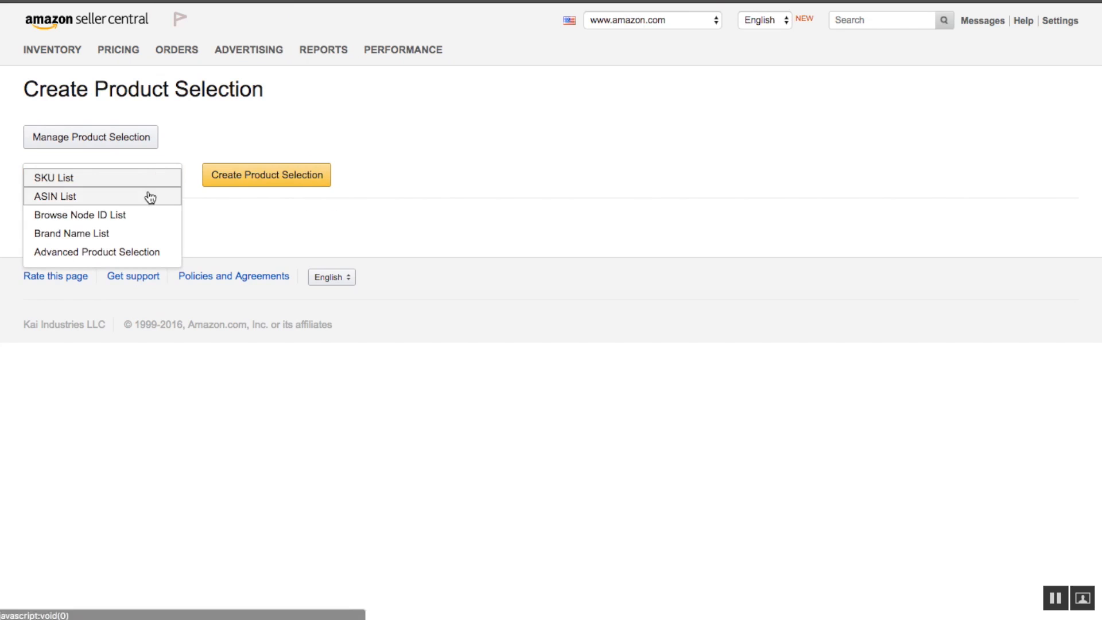
pyautogui.click(55, 196)
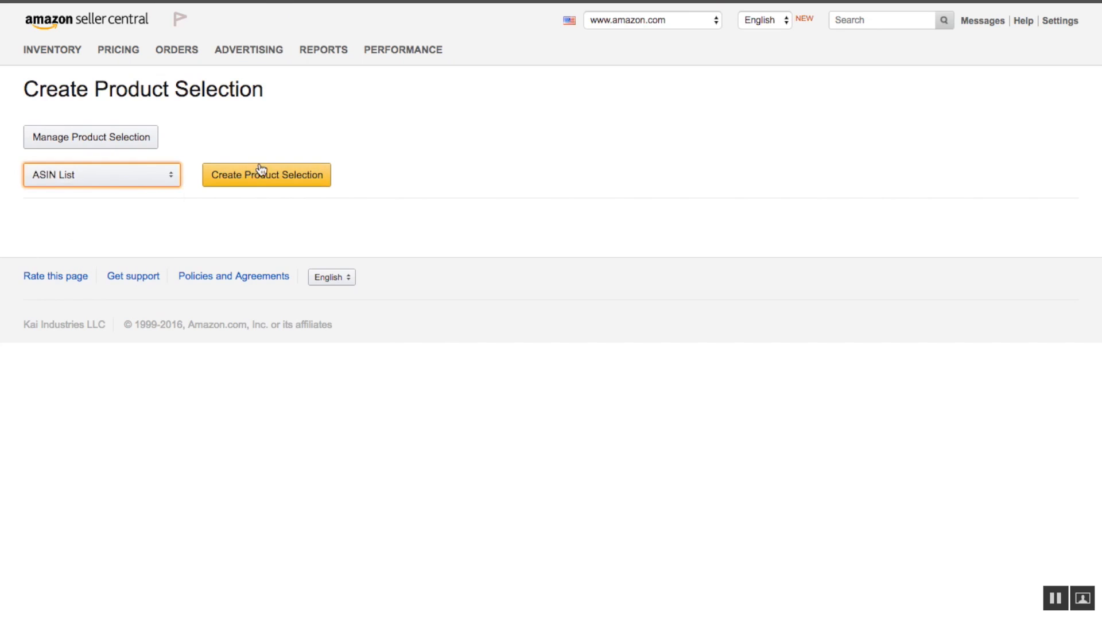
pyautogui.click(266, 175)
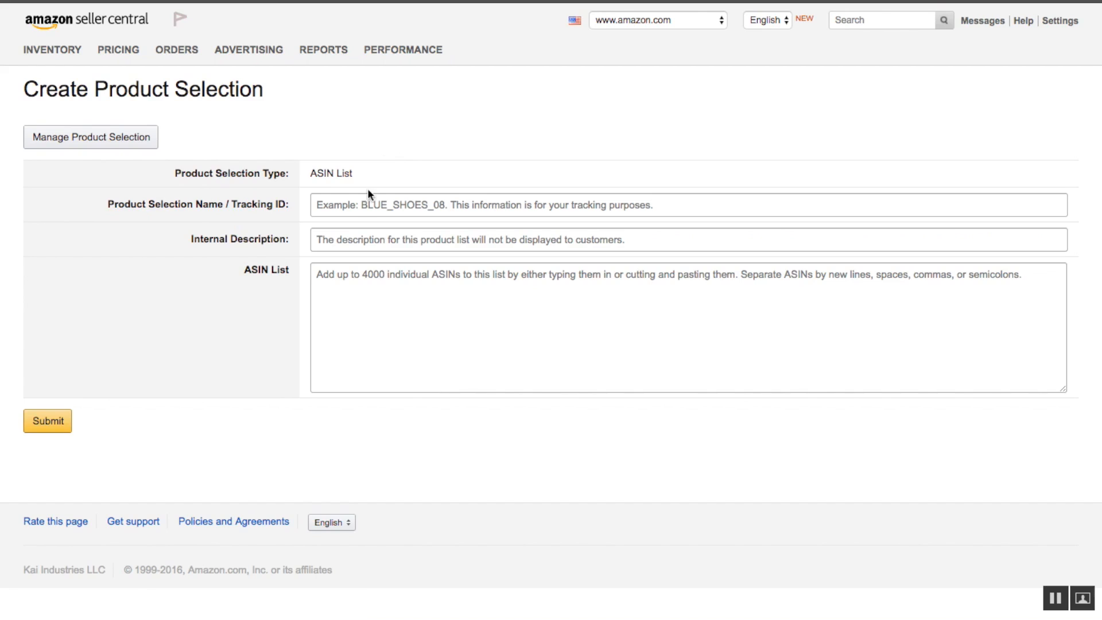
# - Name the selection BLUE SPATULA with BLUE SPATULA as its internal description
pyautogui.write('BLue')
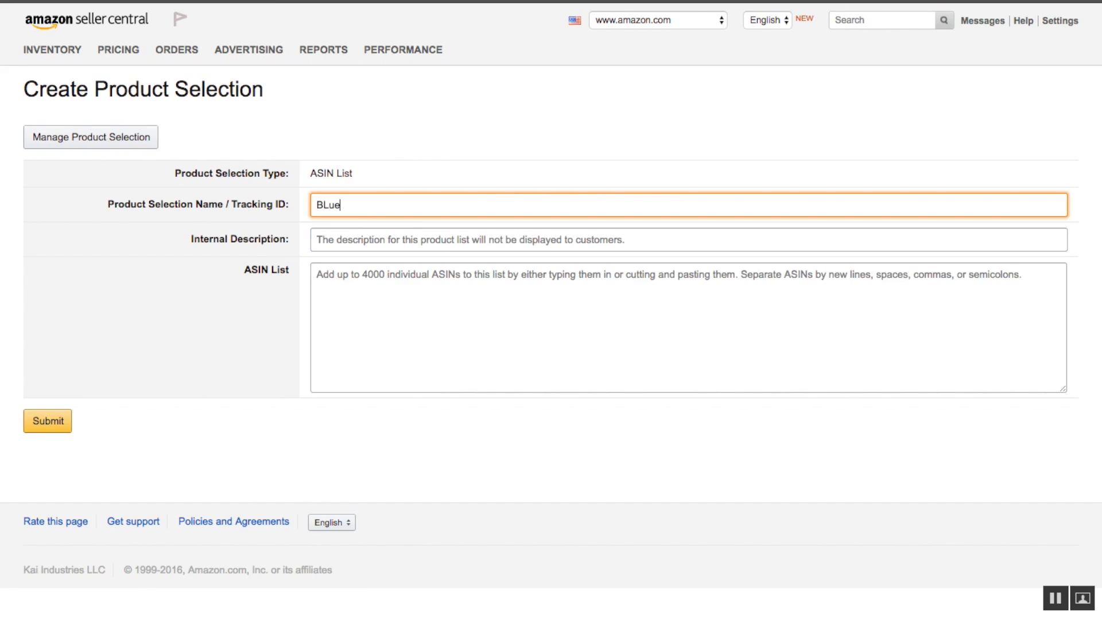
pyautogui.write('BLUE SPAT')
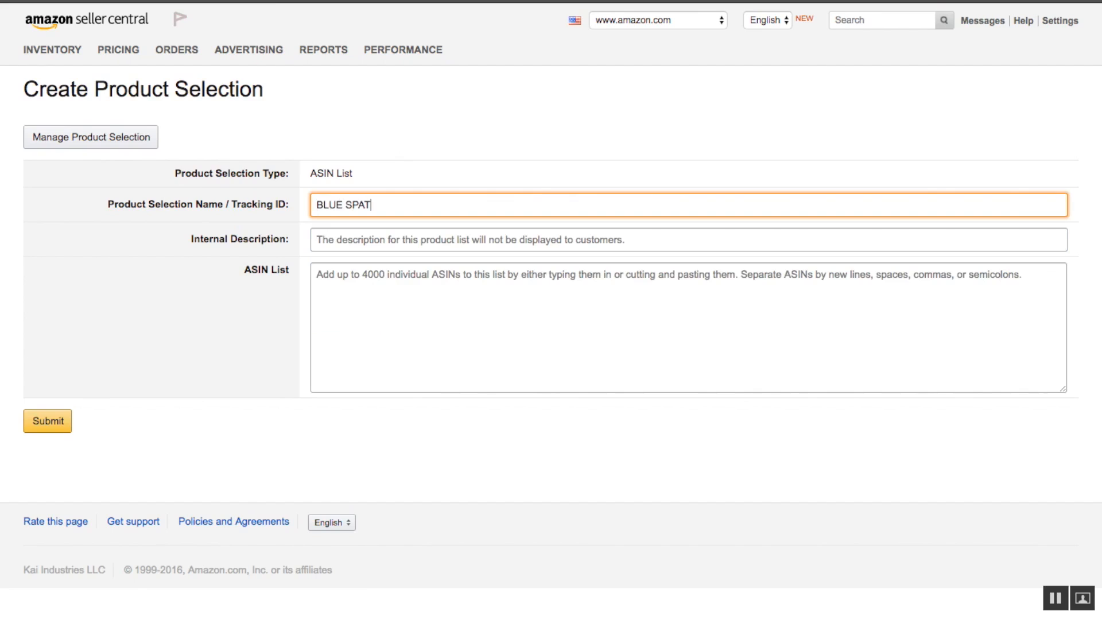
pyautogui.write('ULA')
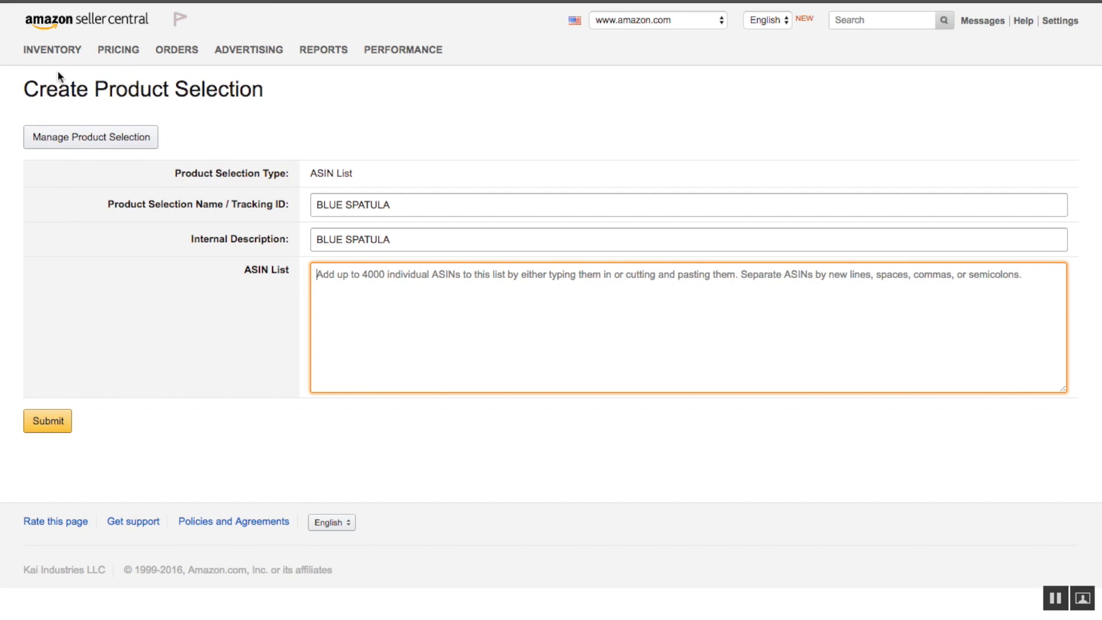
pyautogui.click(51, 49)
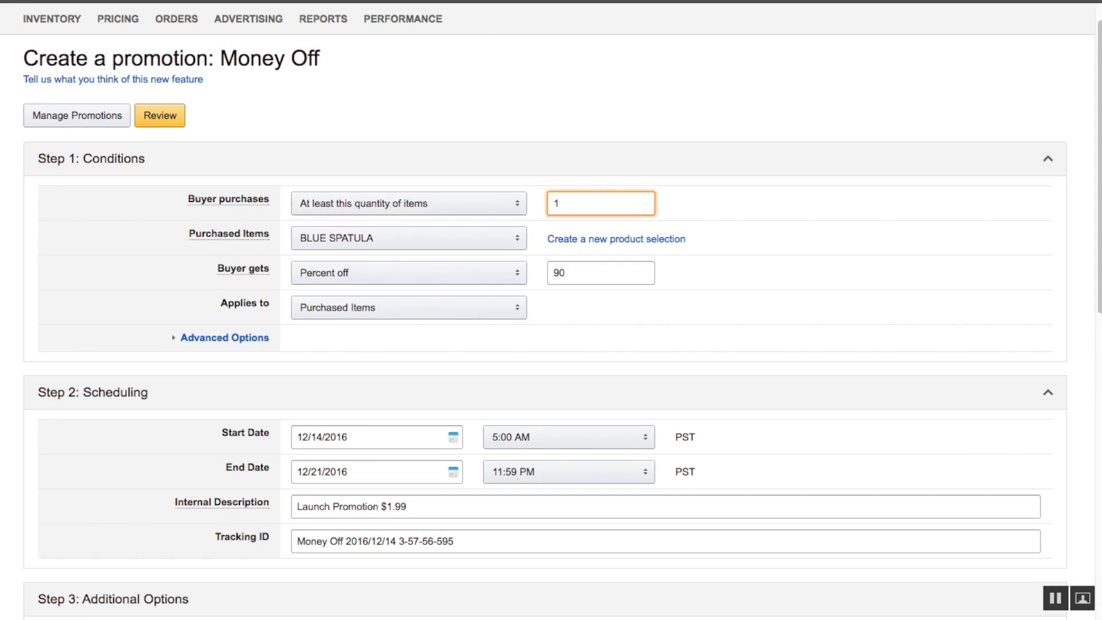
pyautogui.moveTo(483, 248)
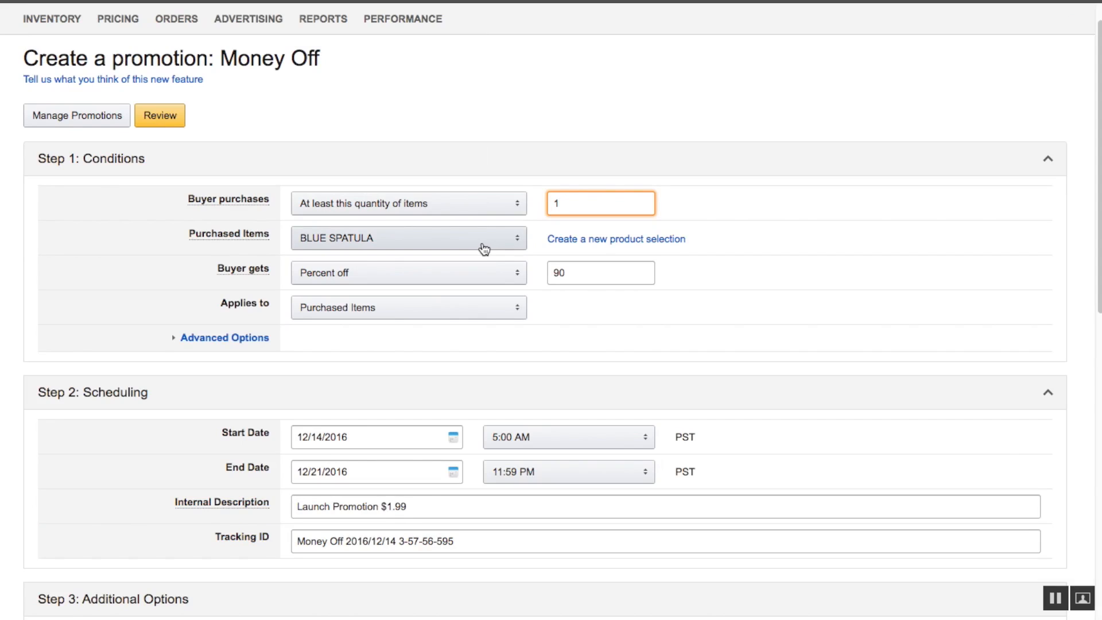
pyautogui.moveTo(491, 243)
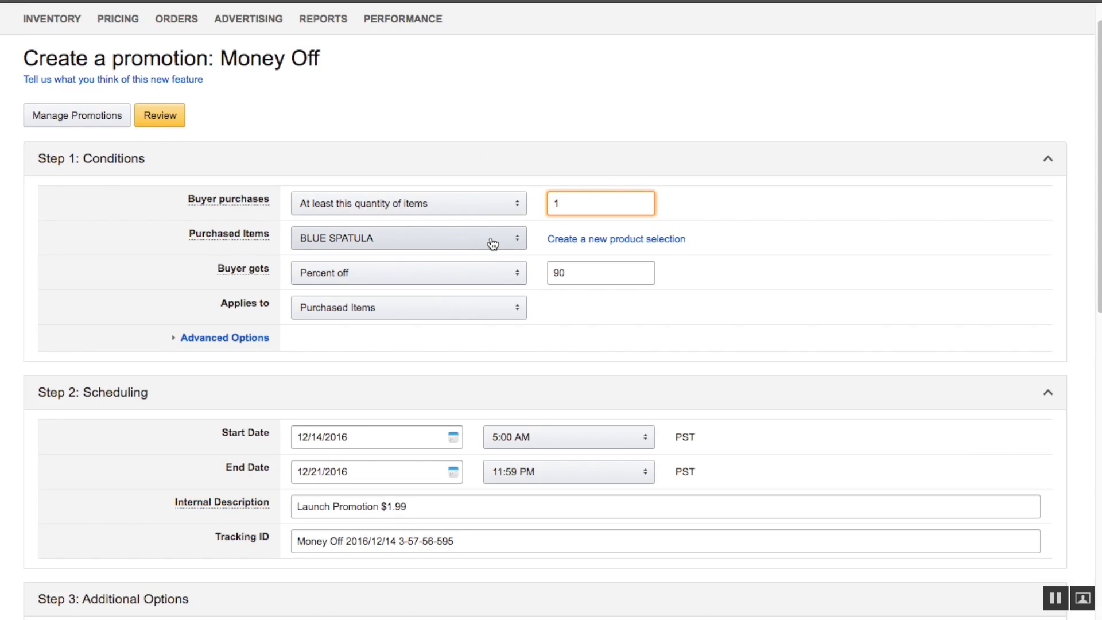
pyautogui.moveTo(479, 272)
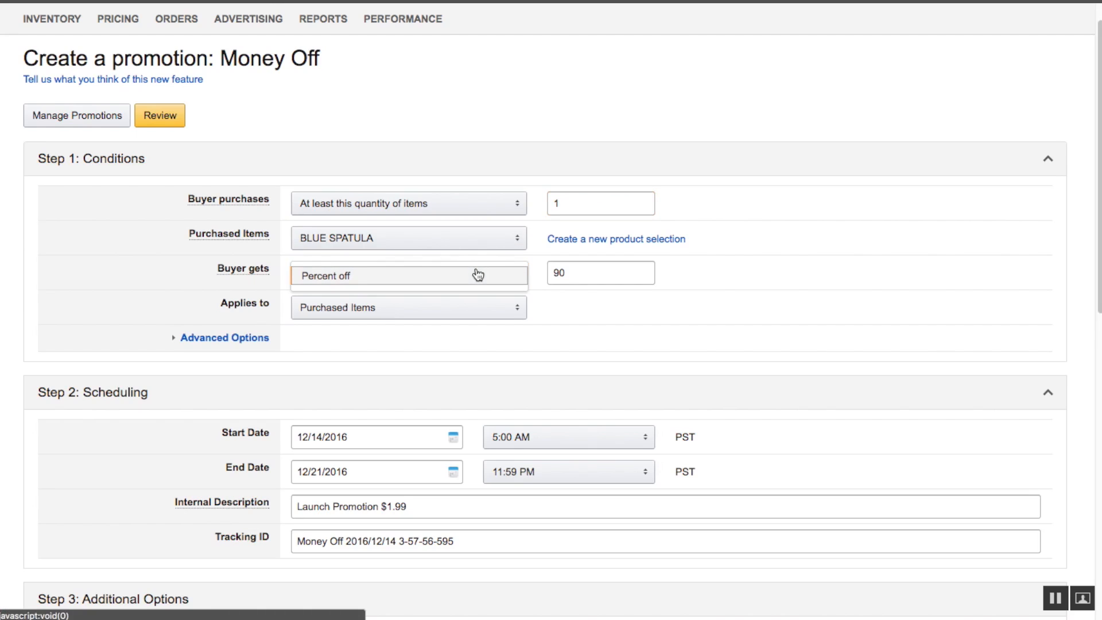
# - Keep the discount as Percent off at 90 for BLUE SPATULA purchases
pyautogui.click(600, 273)
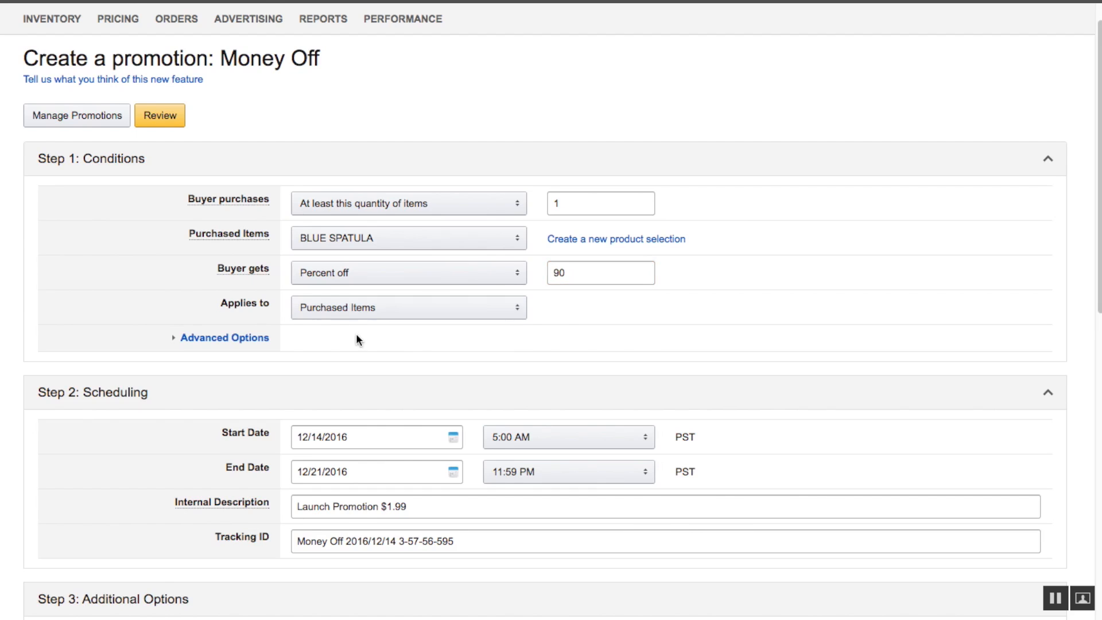
# - Set the promotion start time to 9:00 AM on 12/14/2016
pyautogui.scroll(-3)
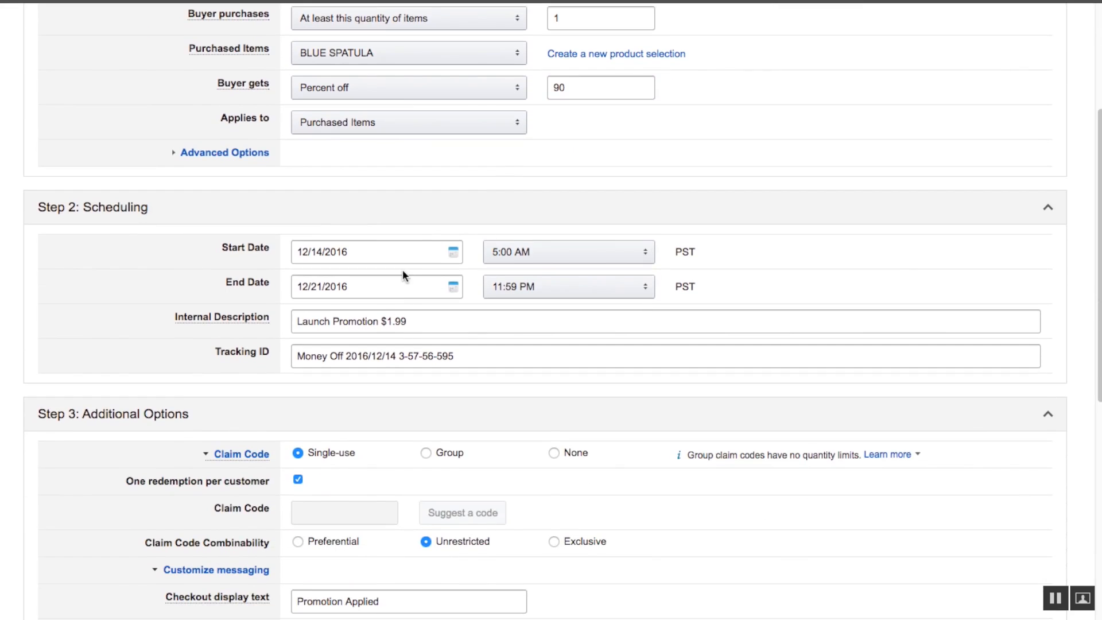
pyautogui.moveTo(422, 243)
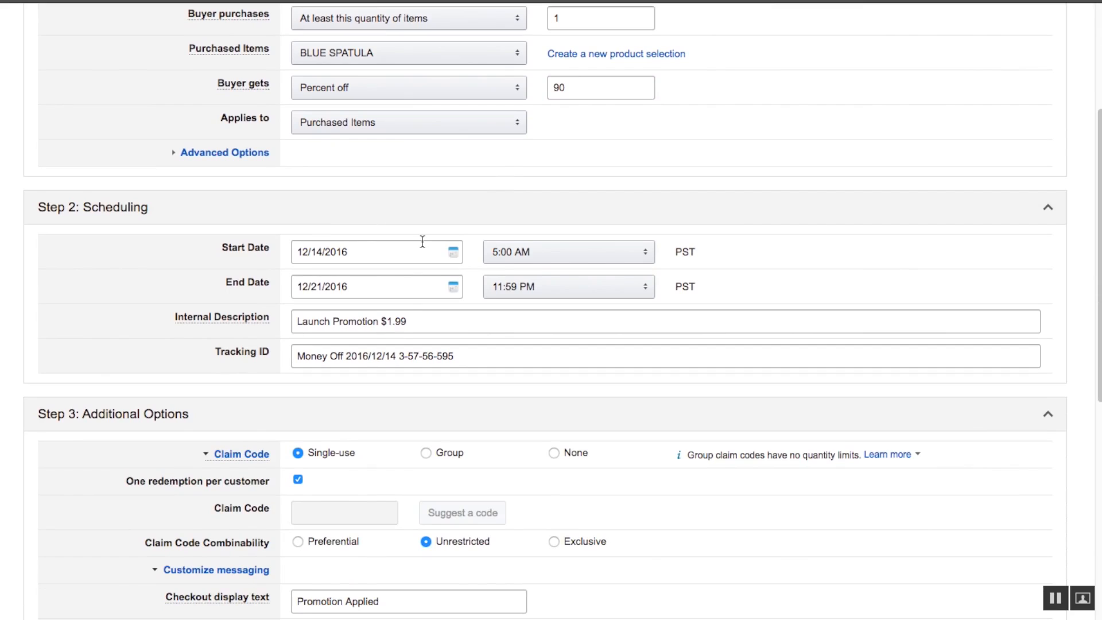
pyautogui.moveTo(557, 247)
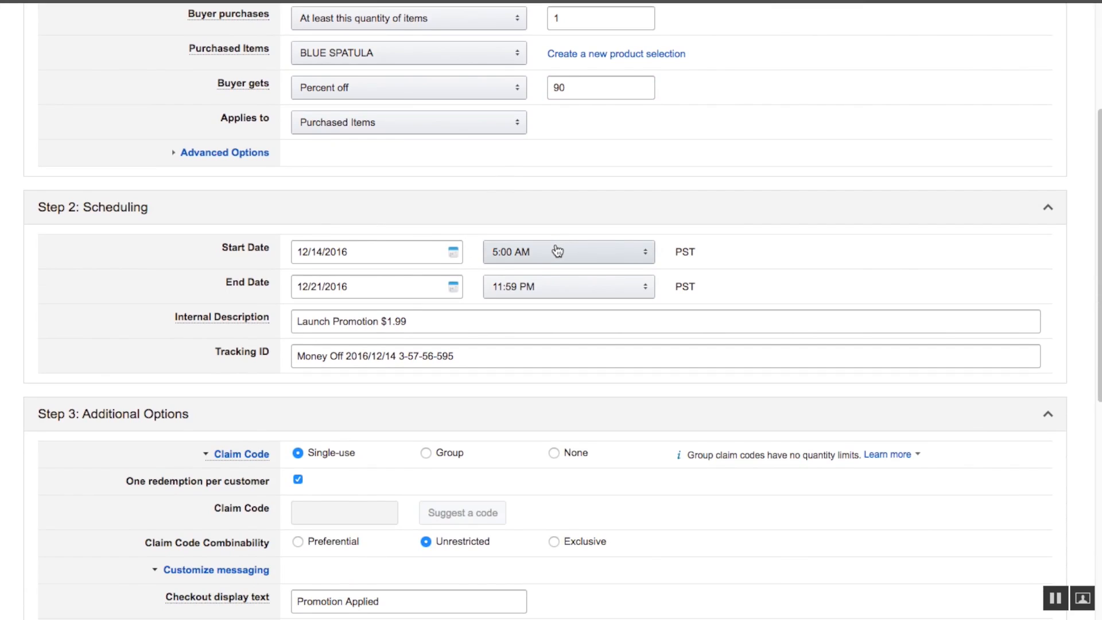
pyautogui.click(567, 251)
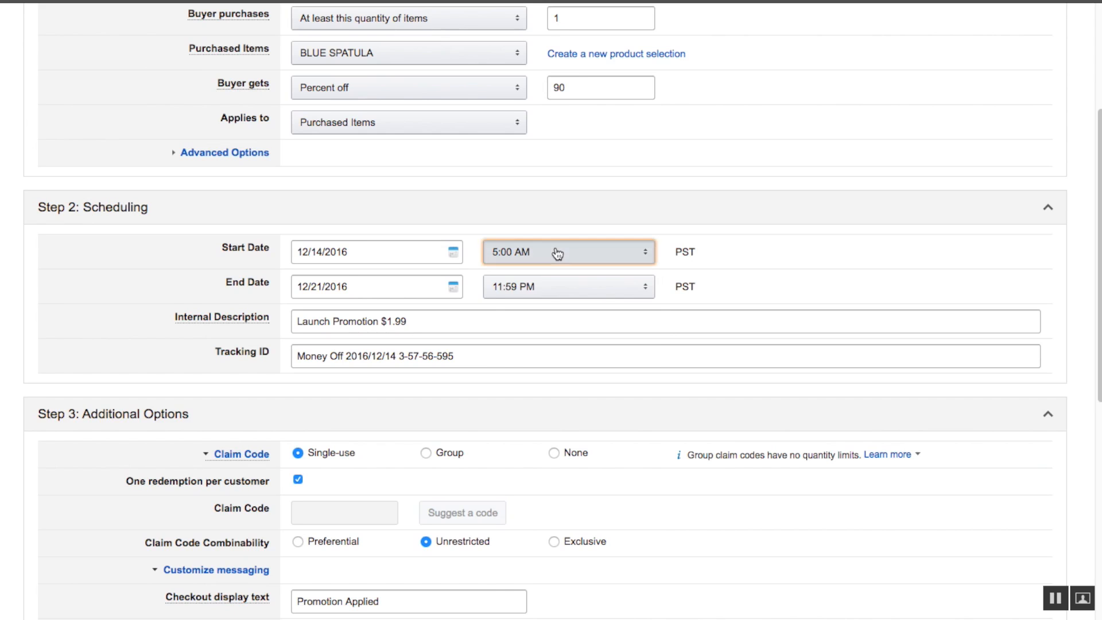
pyautogui.click(568, 252)
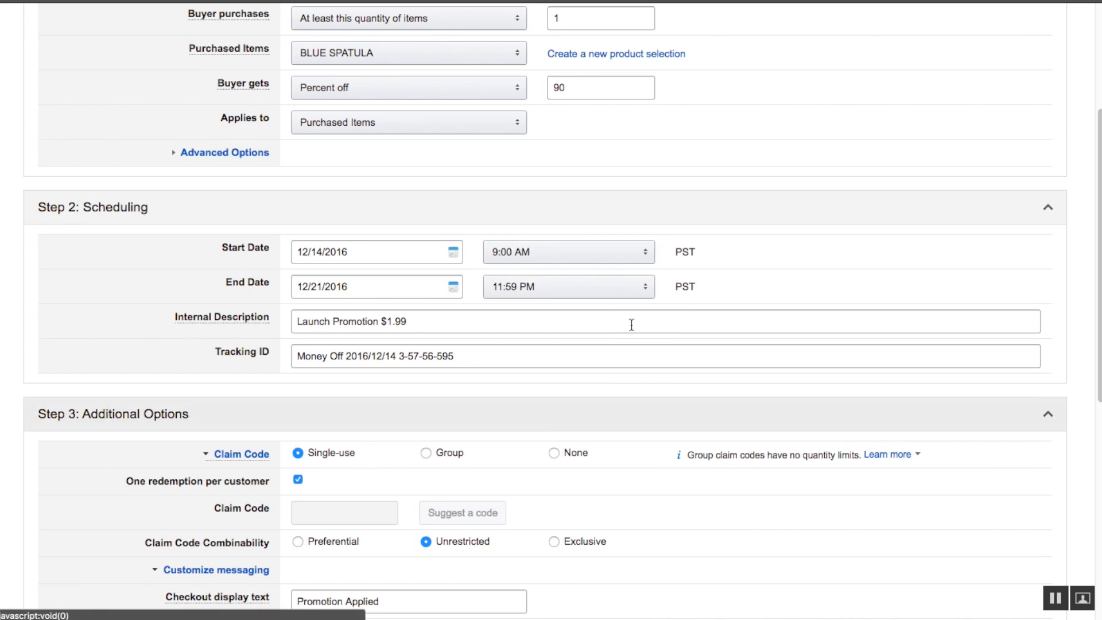
# - Keep the 12/21/2016 end date and append 'for Blue Spatula' to the internal description
pyautogui.scroll(-3)
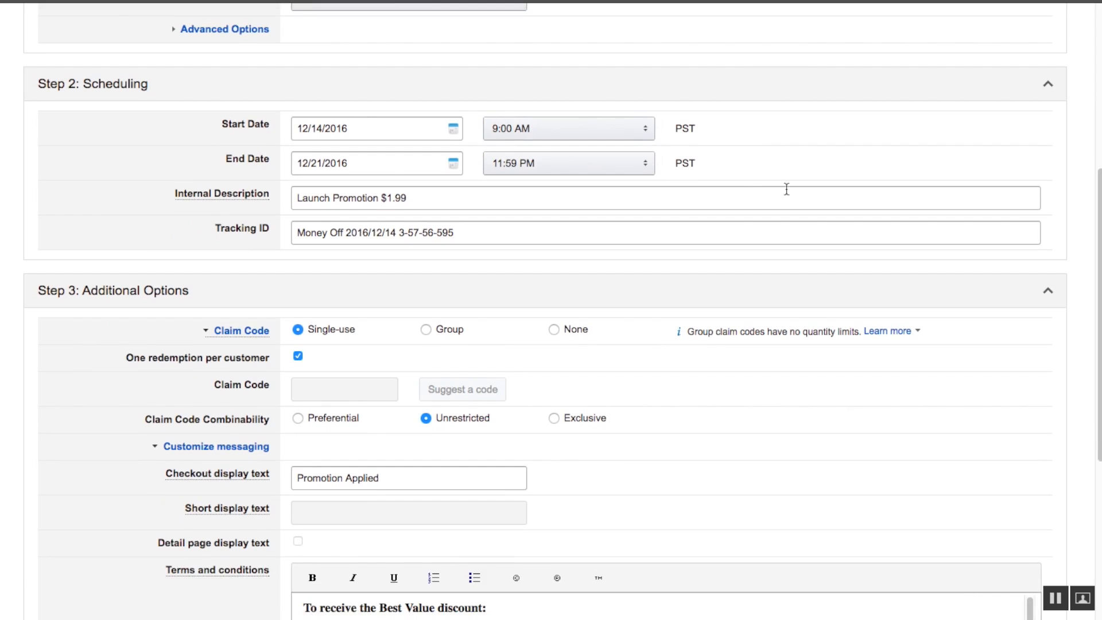
pyautogui.moveTo(455, 158)
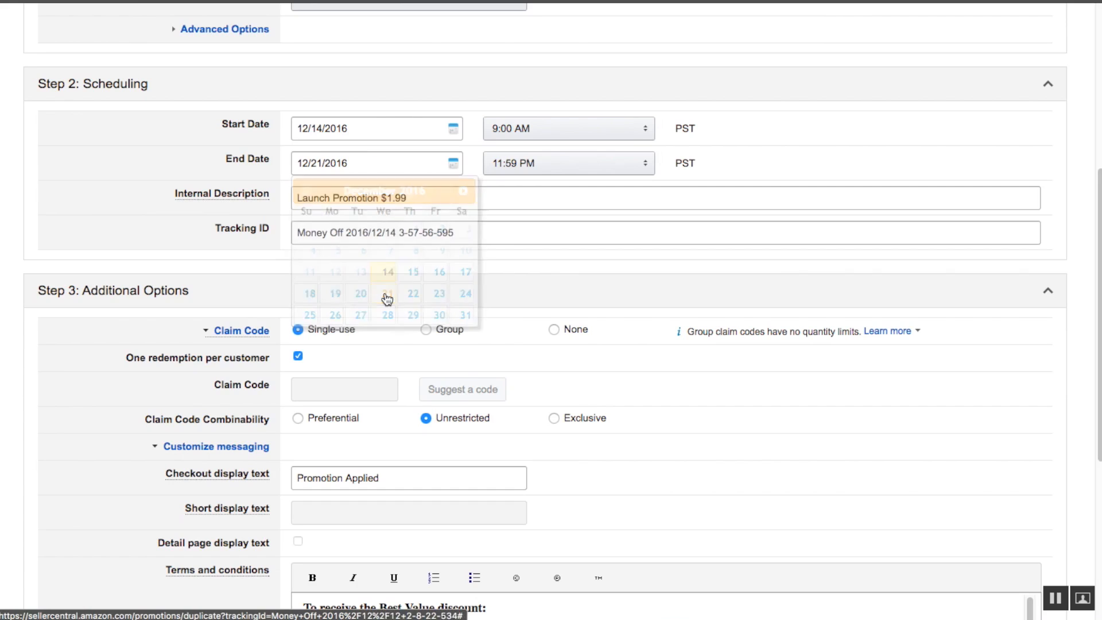
pyautogui.click(510, 261)
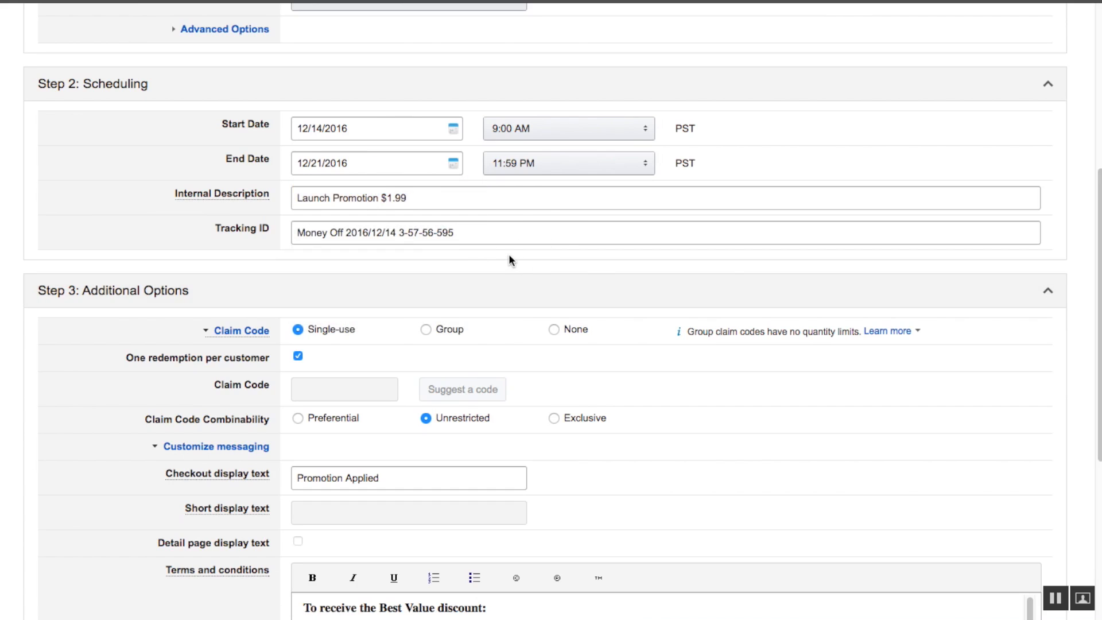
pyautogui.moveTo(362, 197)
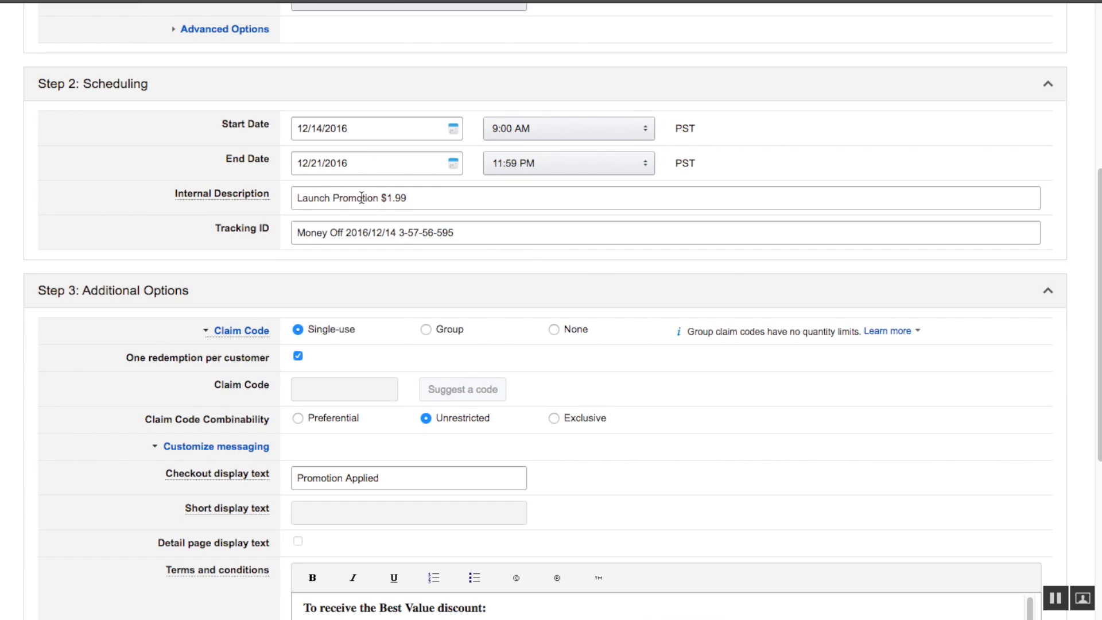
pyautogui.moveTo(373, 187)
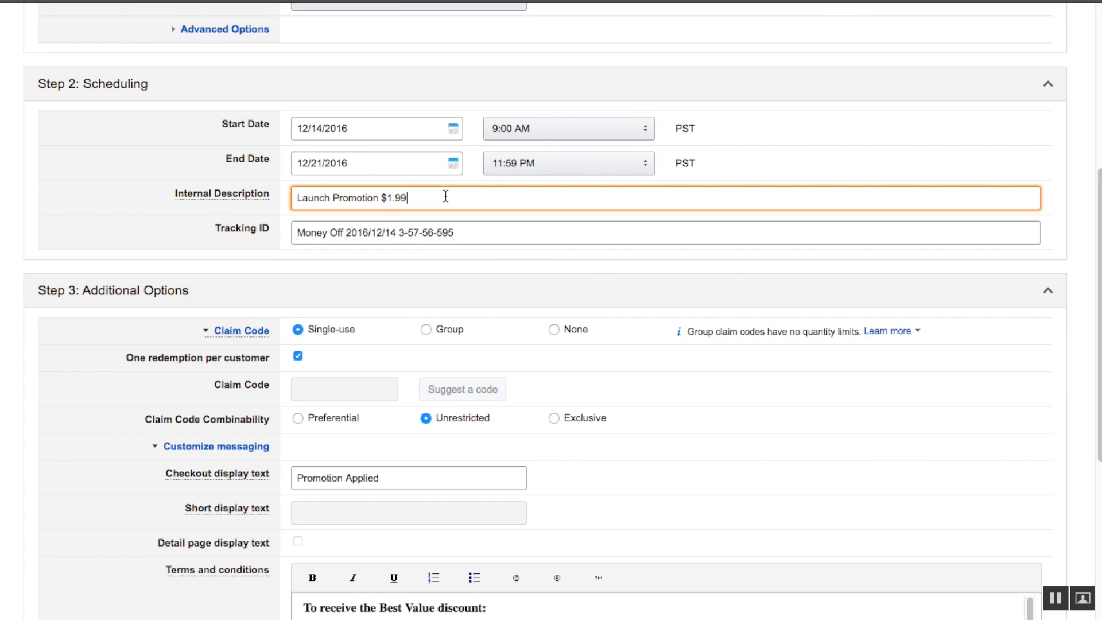
pyautogui.write('for Blue')
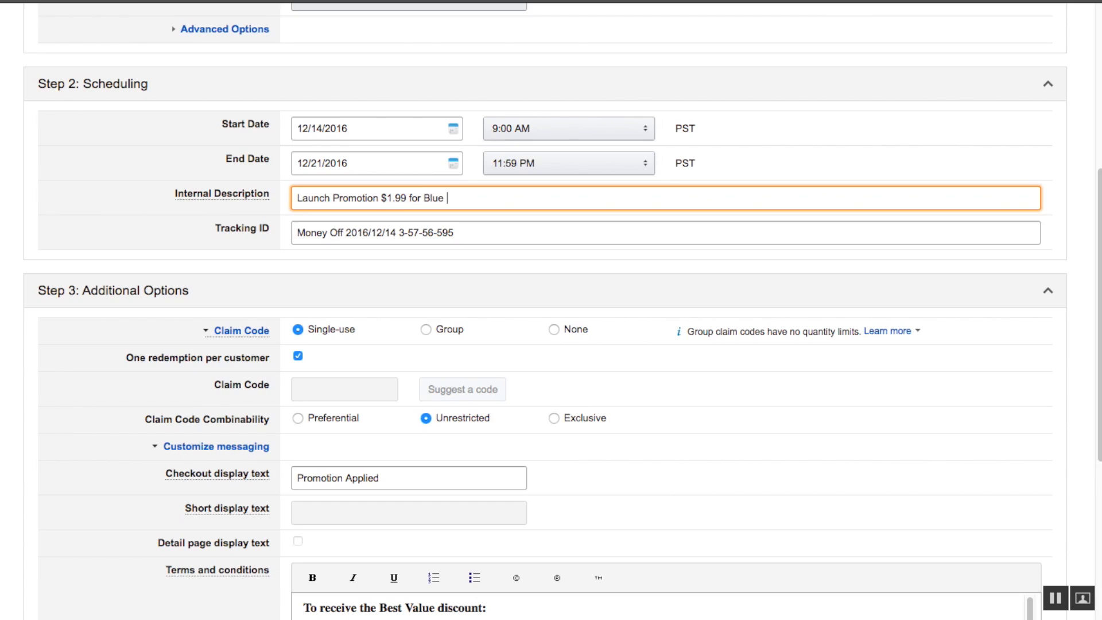
pyautogui.write('Spatula')
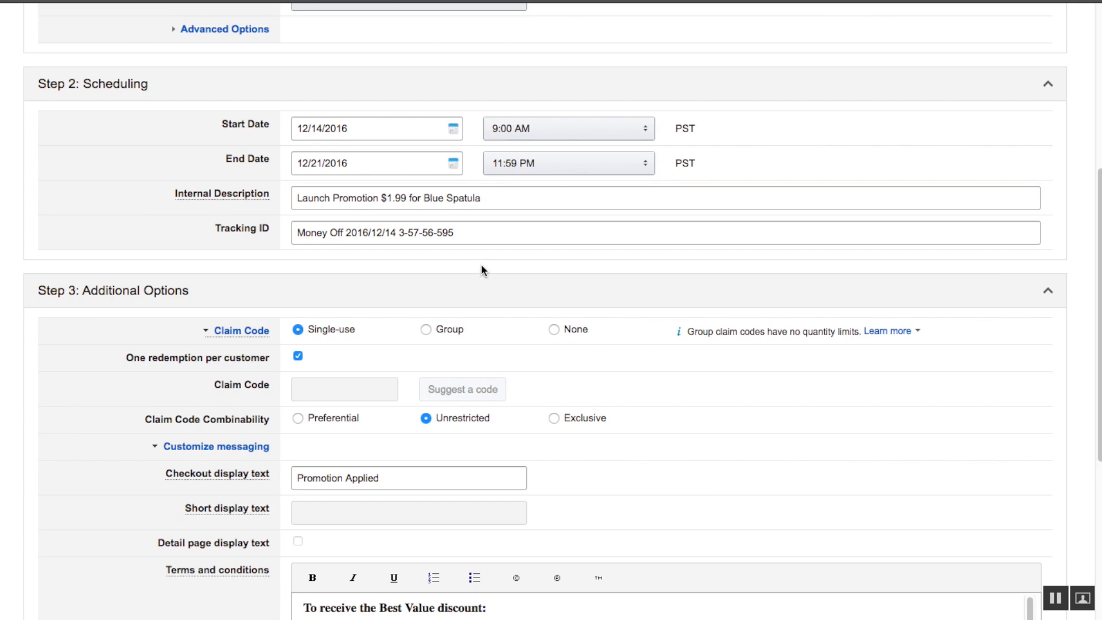
pyautogui.scroll(-3)
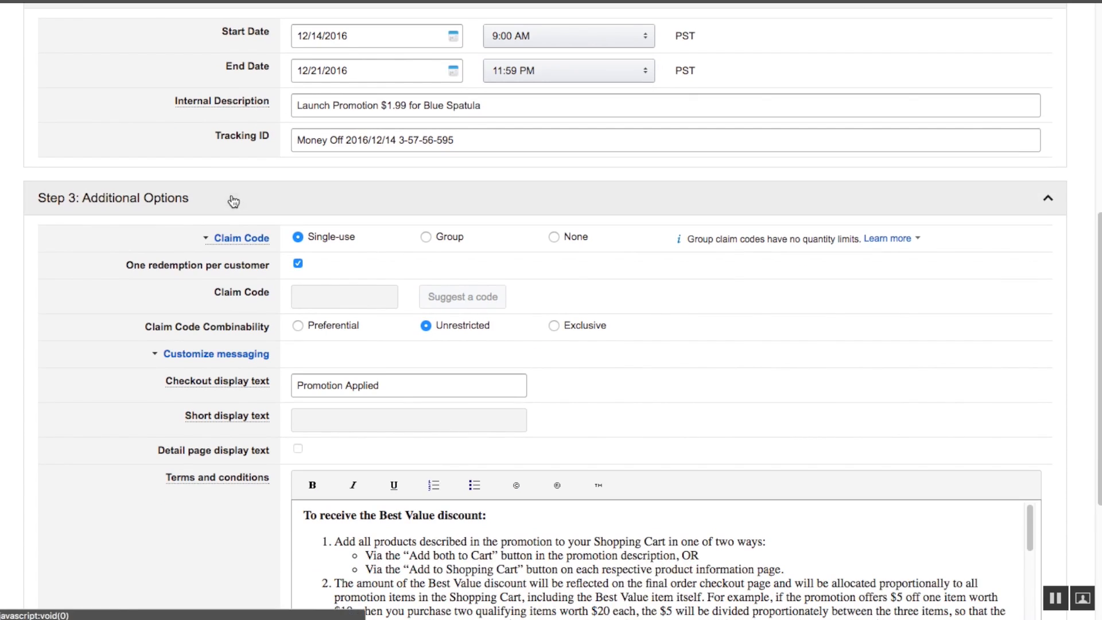
# - Keep single-use codes, one redemption per customer and unrestricted combinability, and collapse the messaging options
pyautogui.click(240, 238)
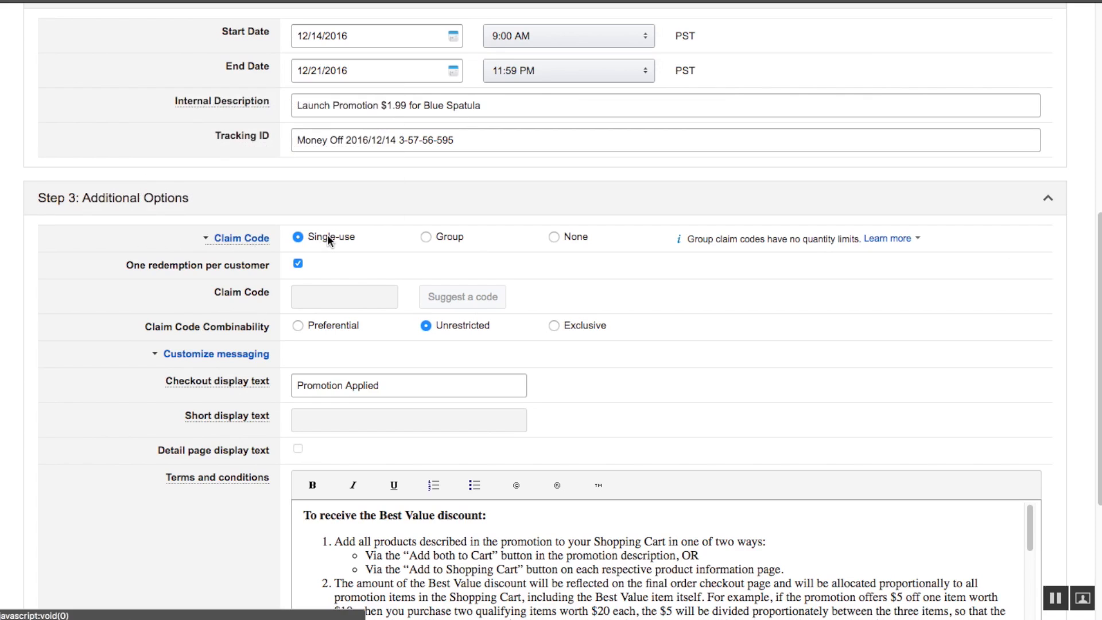
pyautogui.moveTo(295, 276)
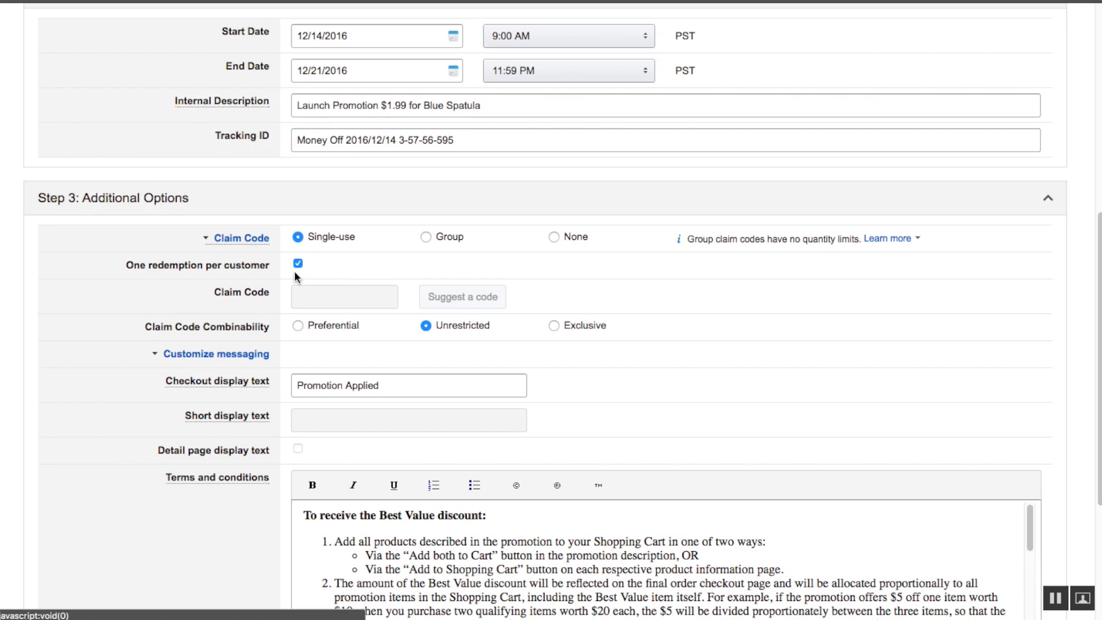
pyautogui.moveTo(198, 333)
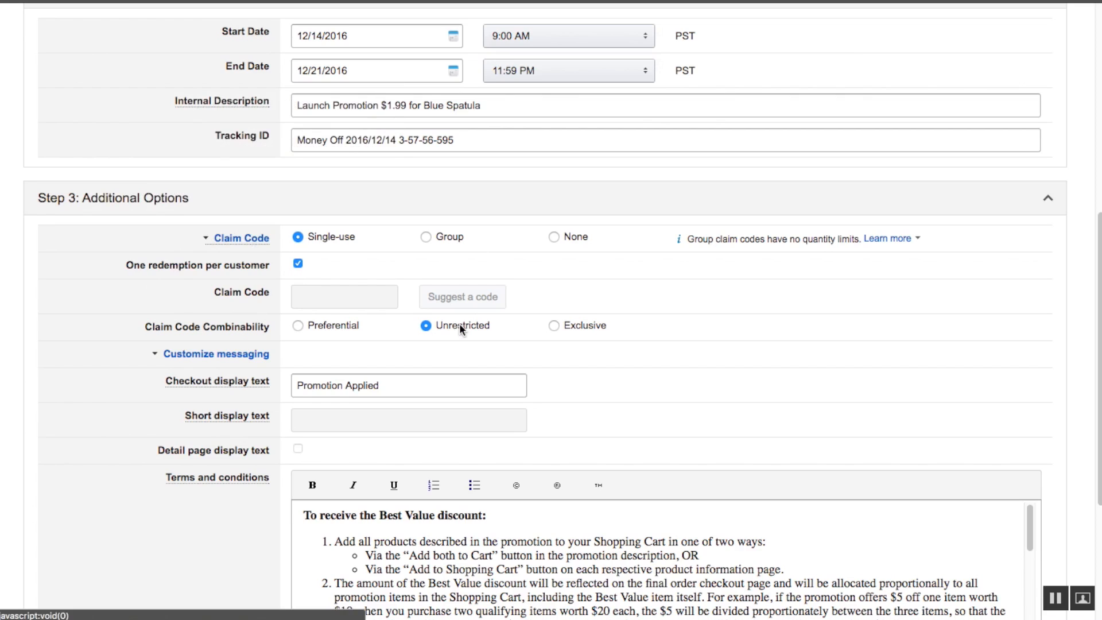
pyautogui.scroll(-3)
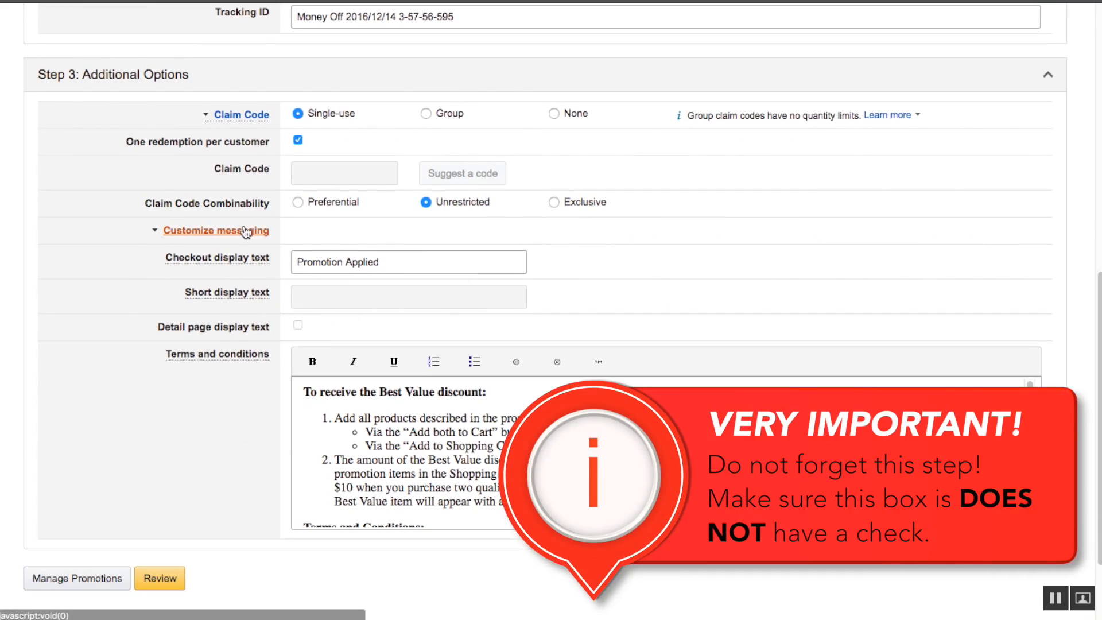
pyautogui.scroll(3)
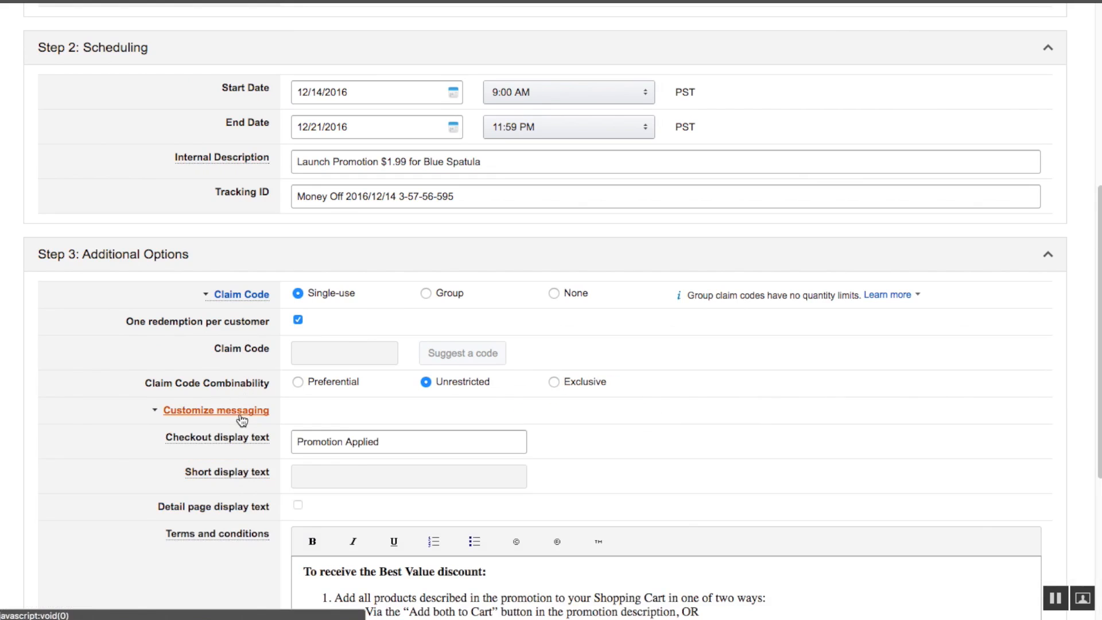
pyautogui.click(216, 411)
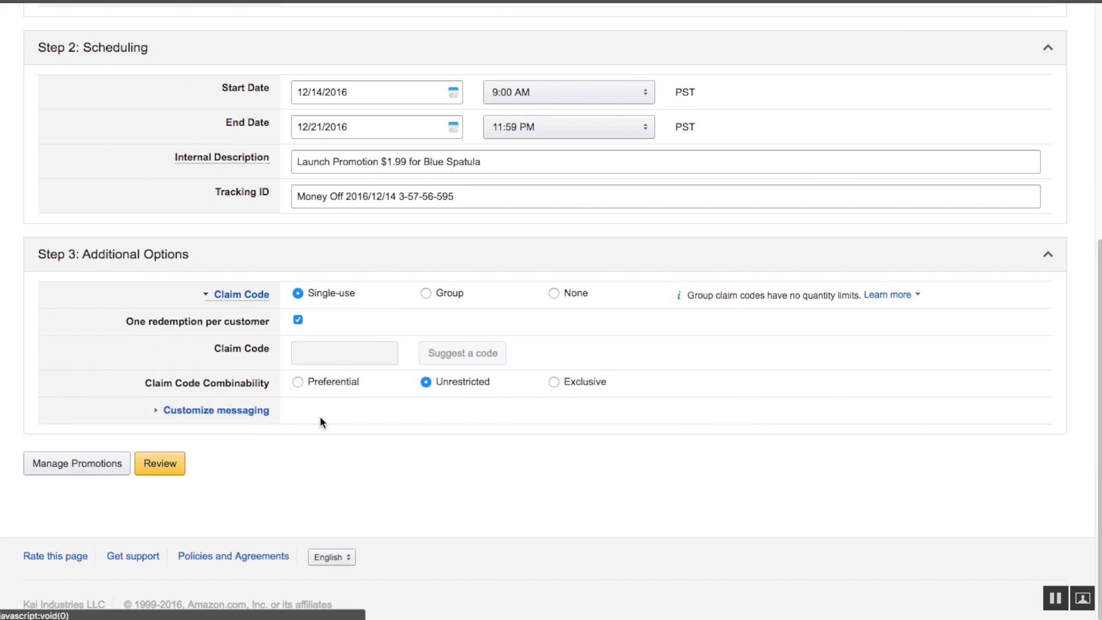
pyautogui.scroll(3)
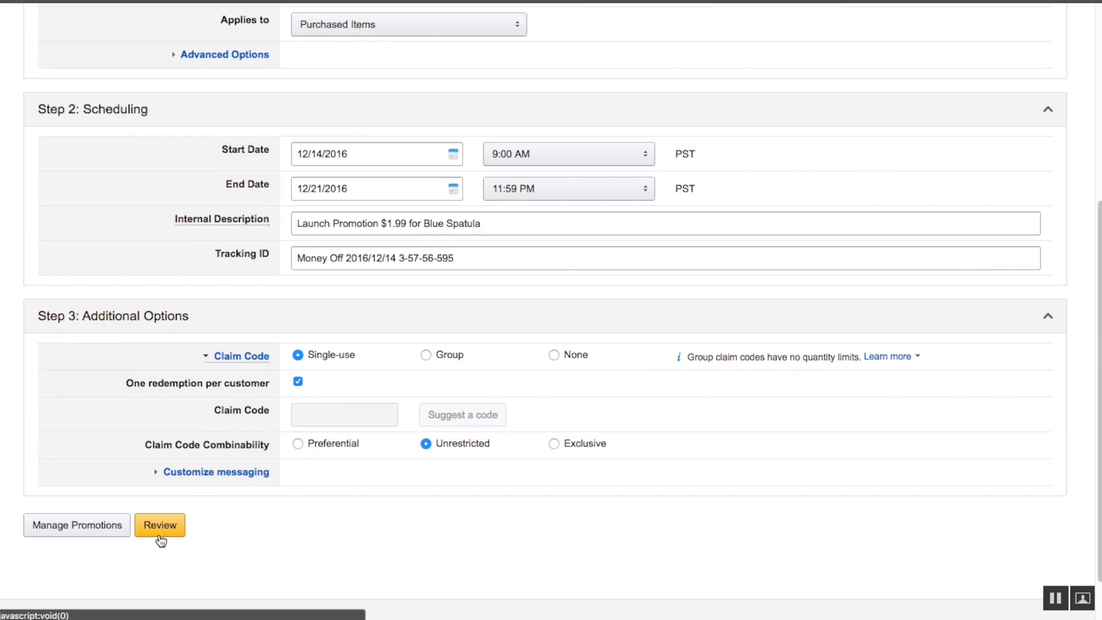
# - Review the Blue Spatula promotion summary and submit it despite the discount warning
pyautogui.click(159, 524)
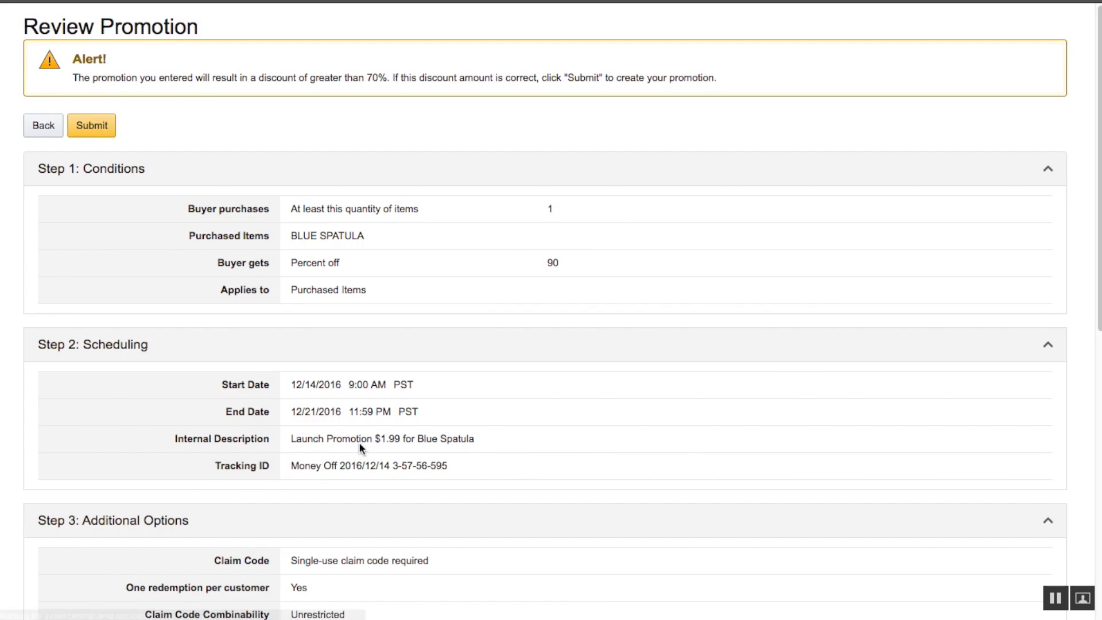
pyautogui.scroll(3)
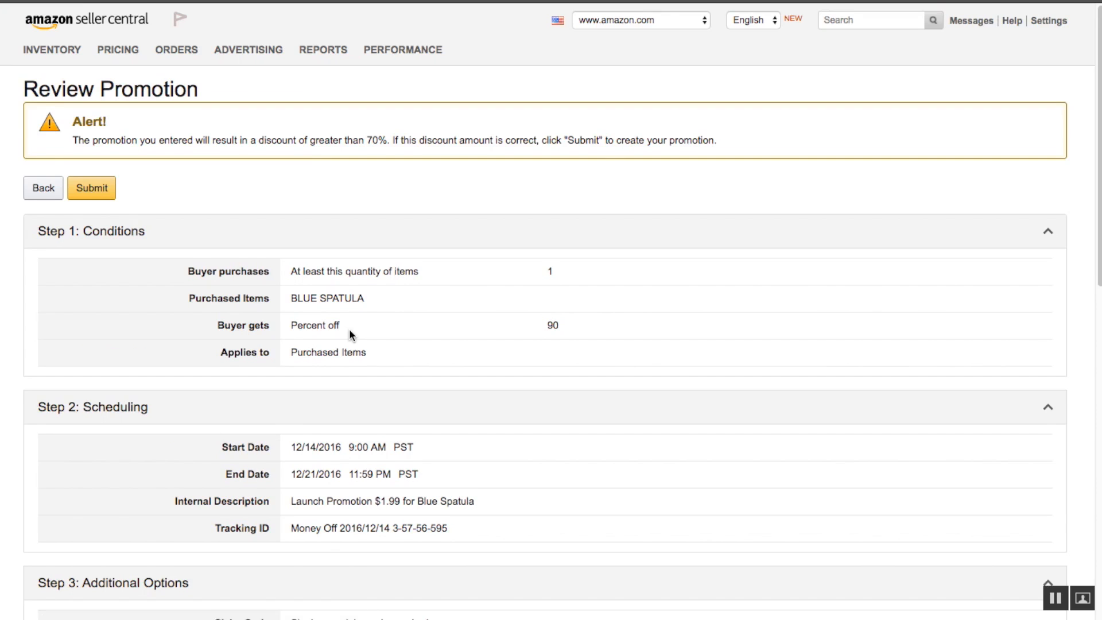
pyautogui.scroll(-3)
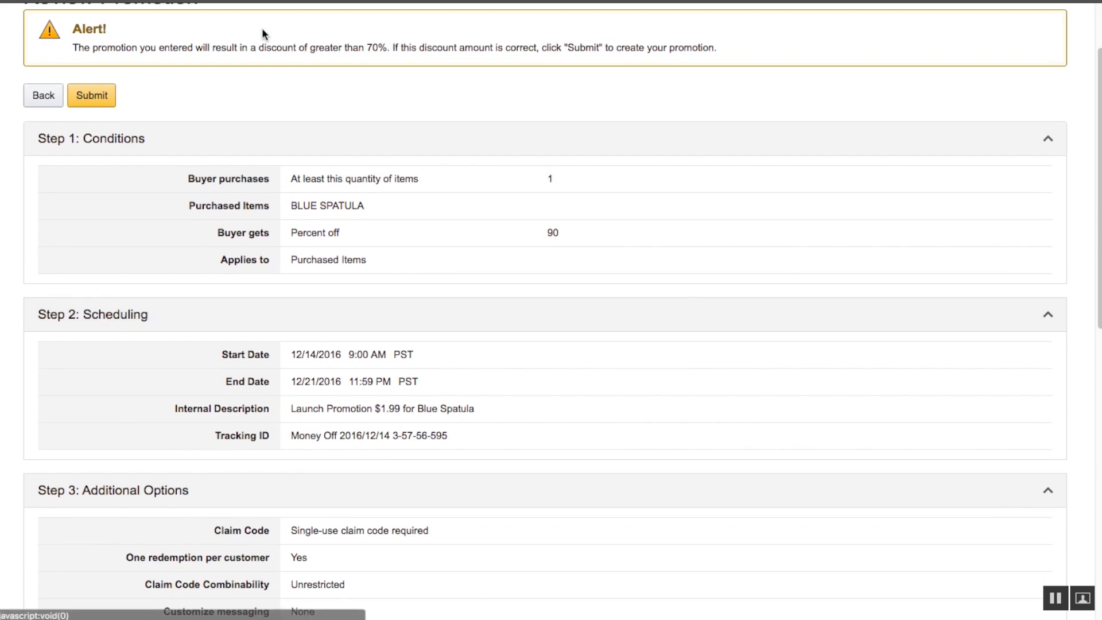
pyautogui.moveTo(639, 62)
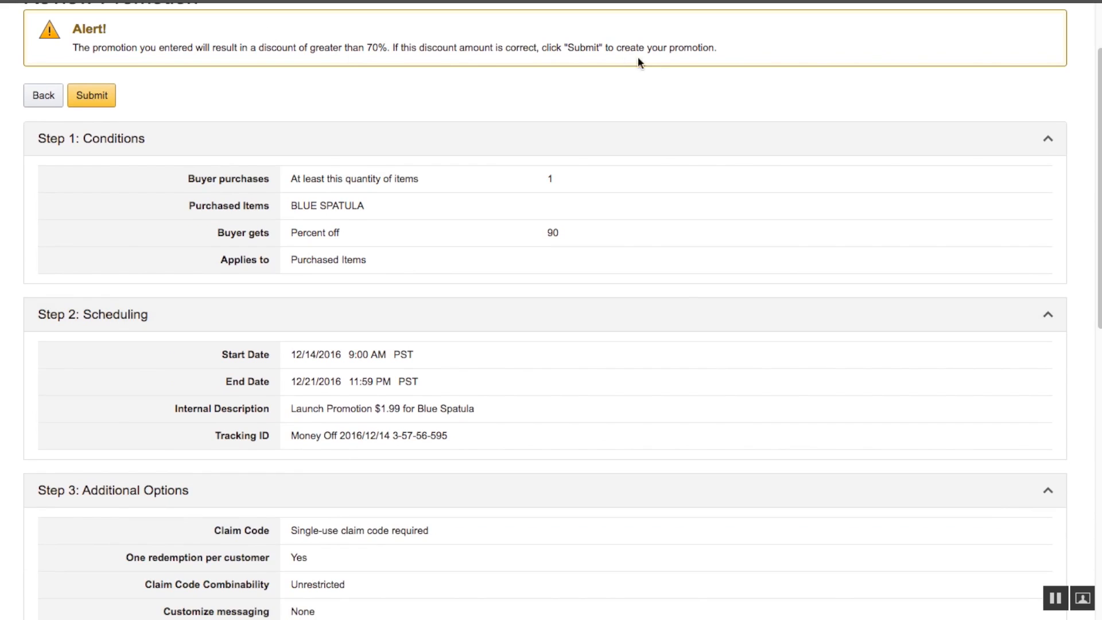
pyautogui.click(91, 95)
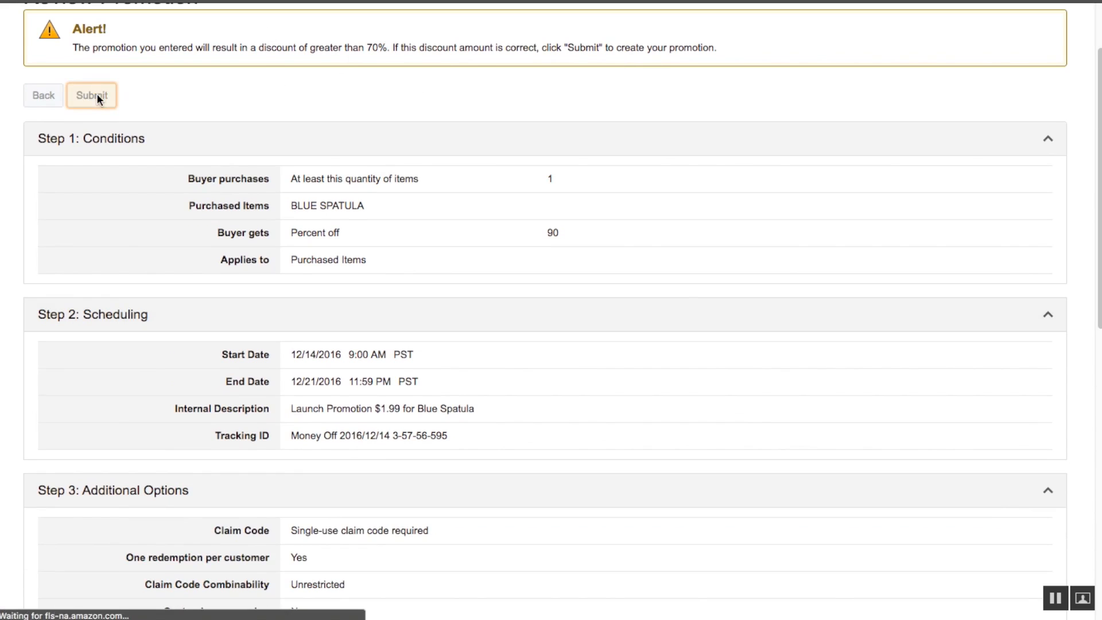
pyautogui.click(92, 95)
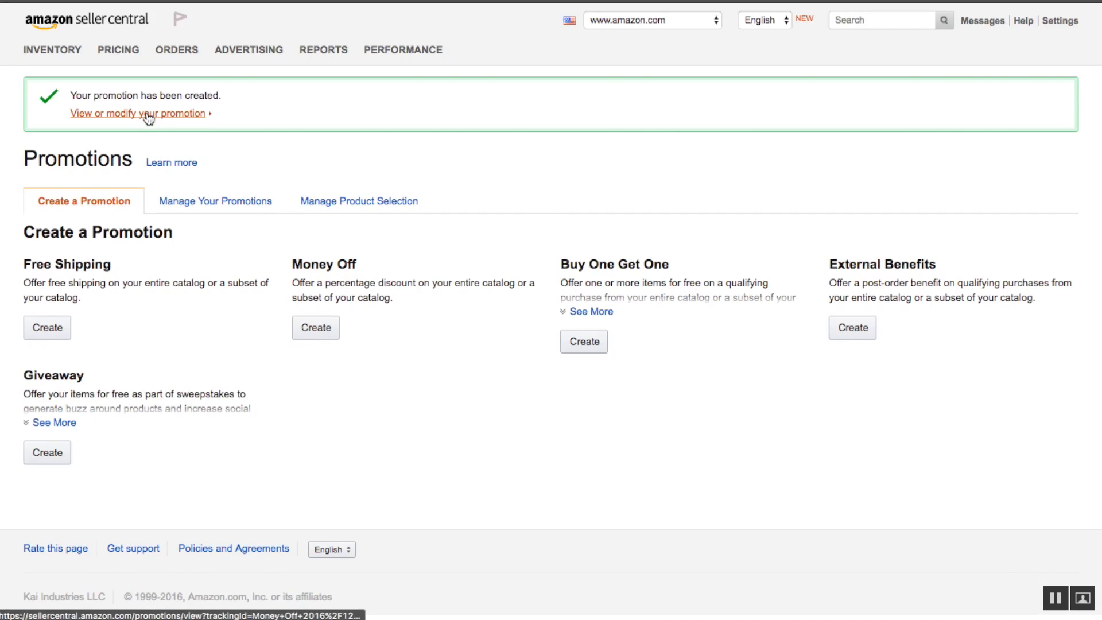
# - Open the new promotion's details and its Manage Claim Codes page
pyautogui.click(137, 113)
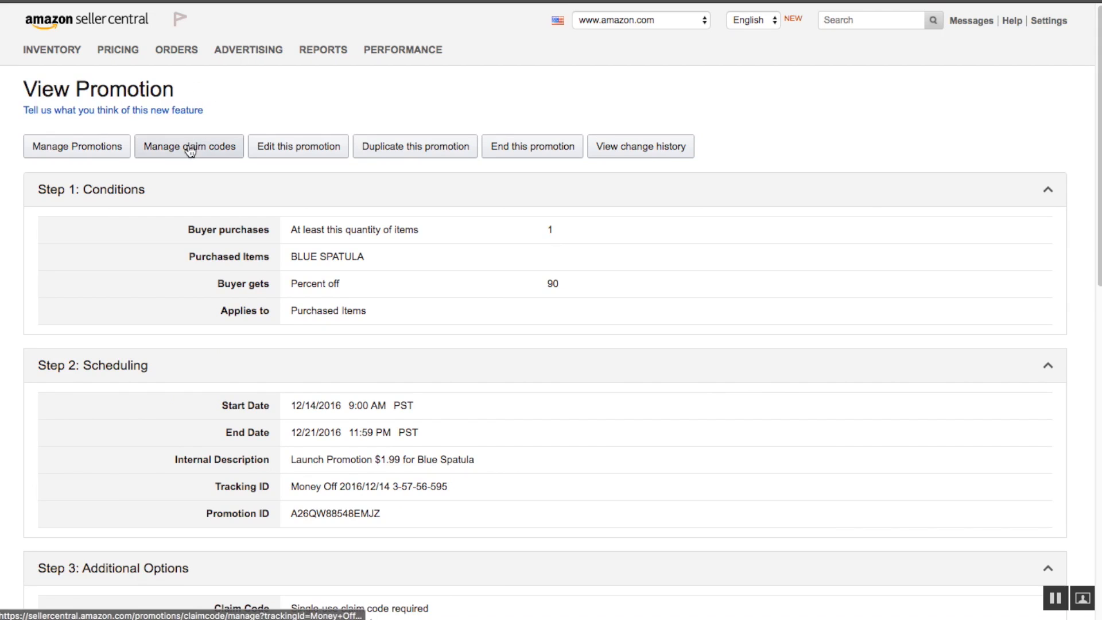
pyautogui.click(189, 146)
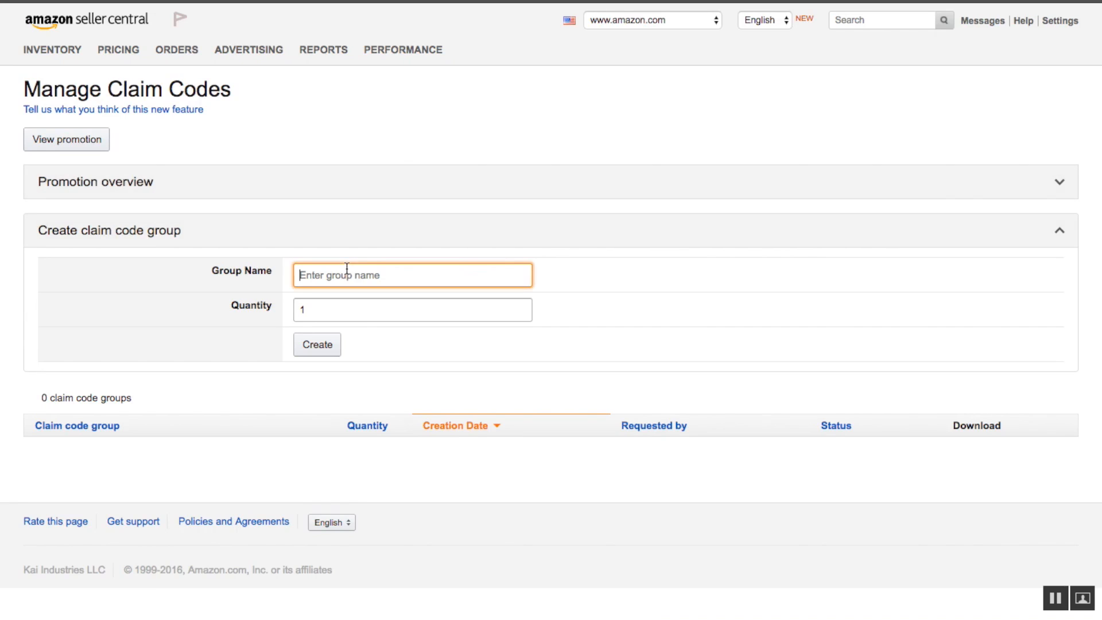
# - Create a claim code group 'Blue Spatula Promo $1.99' with 100 codes
pyautogui.write('Blue')
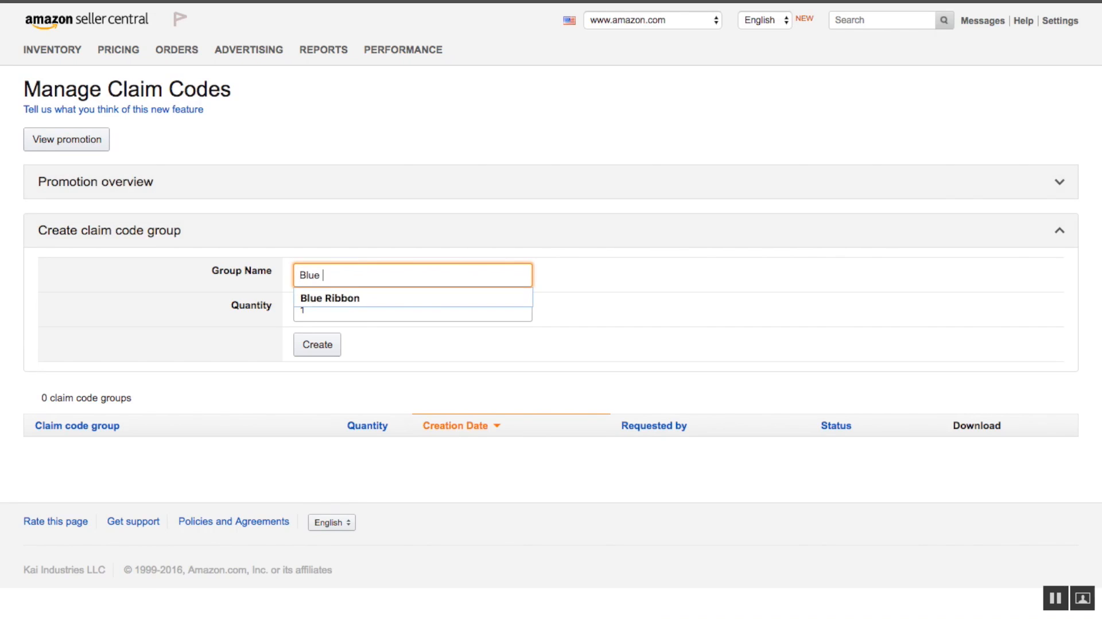
pyautogui.write('Spatula')
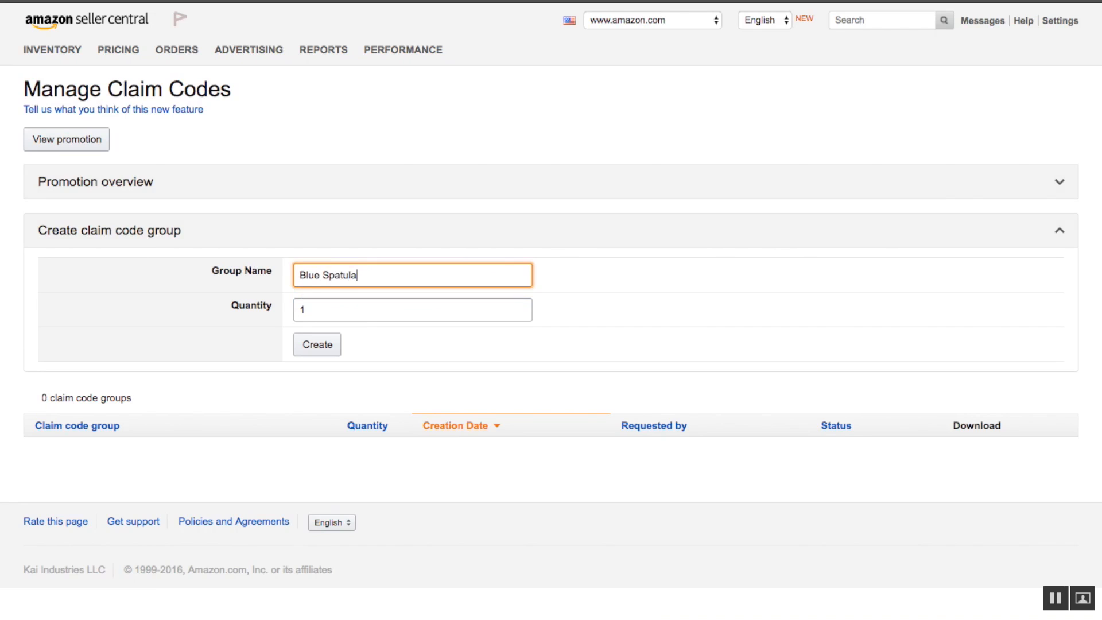
pyautogui.write('Prom')
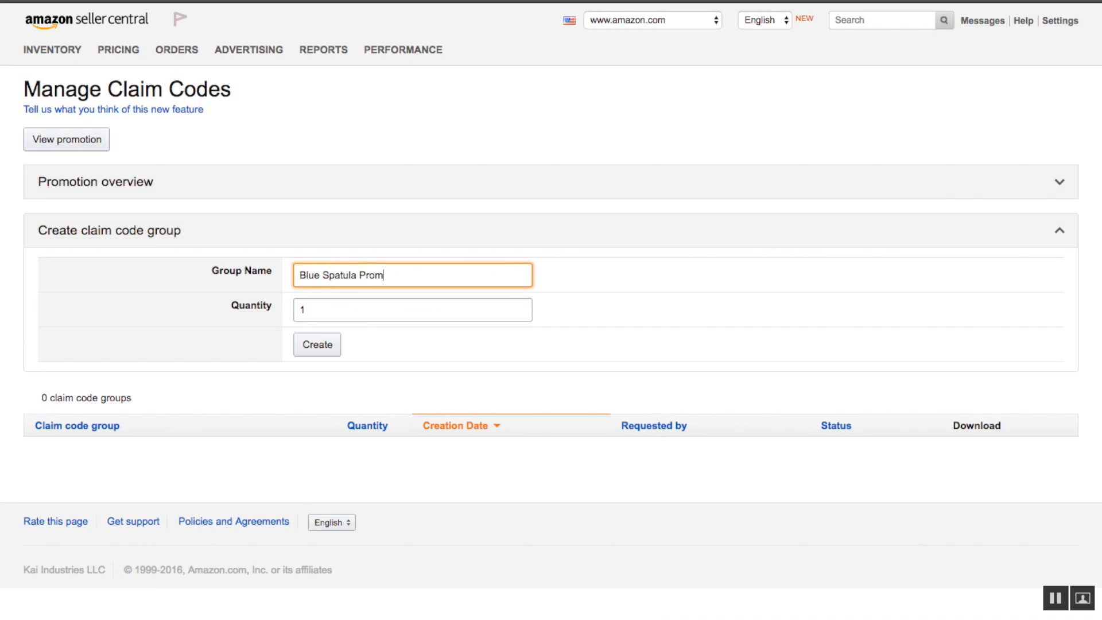
pyautogui.write('o $1.99')
pyautogui.click(412, 309)
pyautogui.write('00')
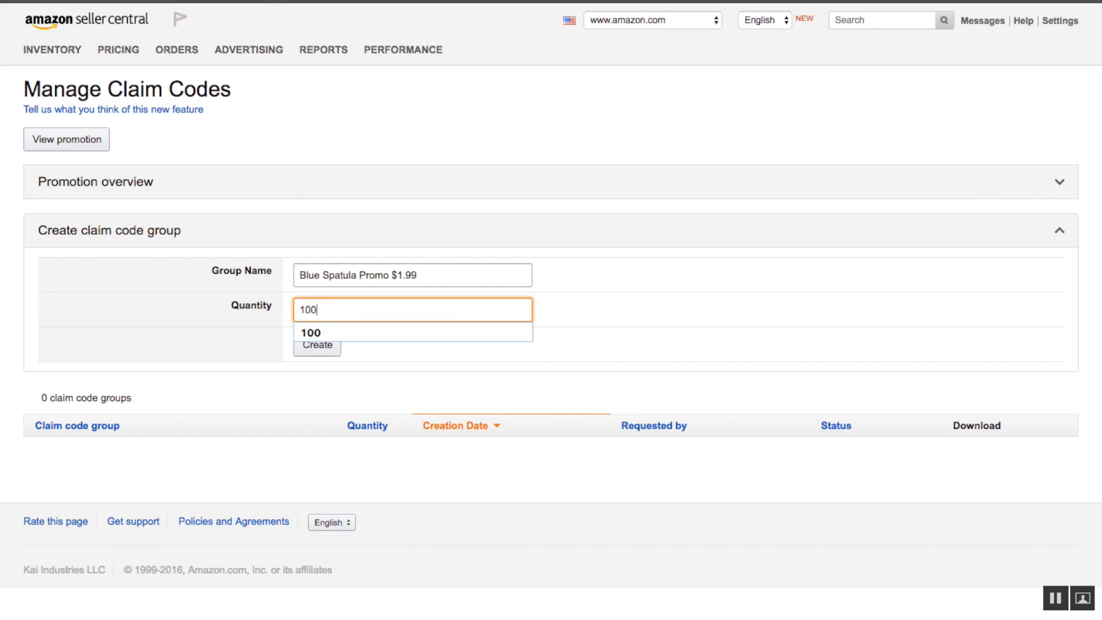
pyautogui.click(317, 345)
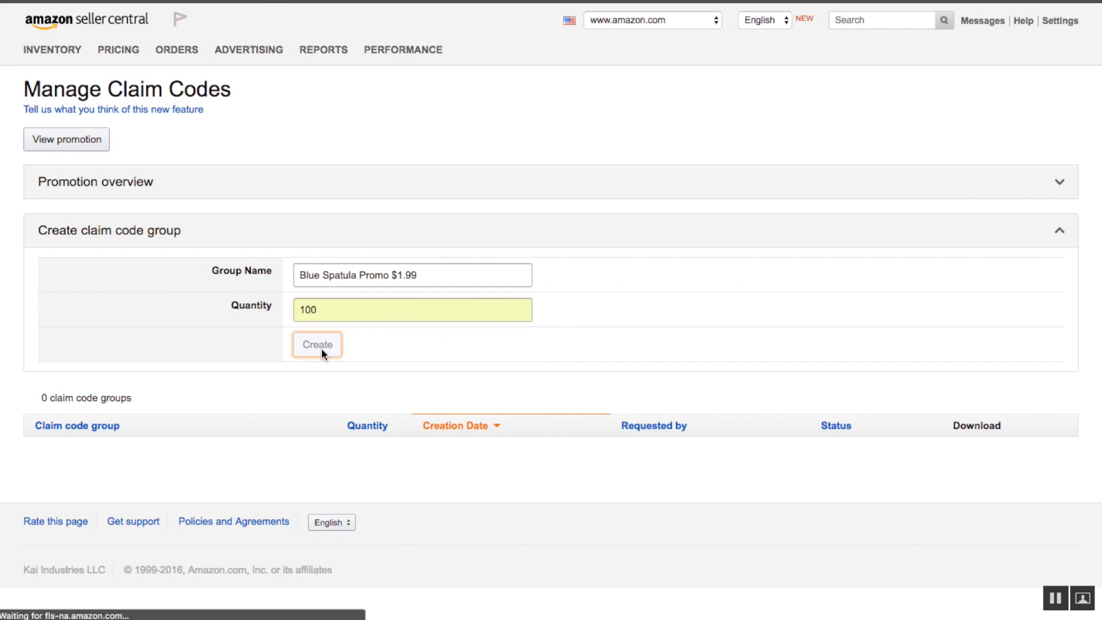
pyautogui.click(316, 344)
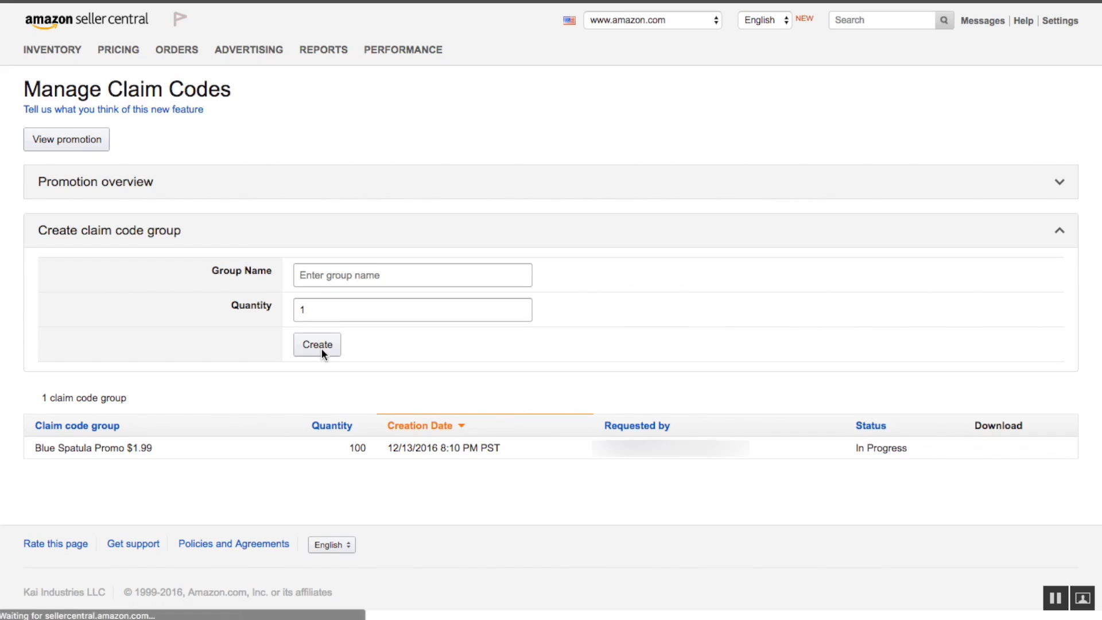
pyautogui.moveTo(364, 425)
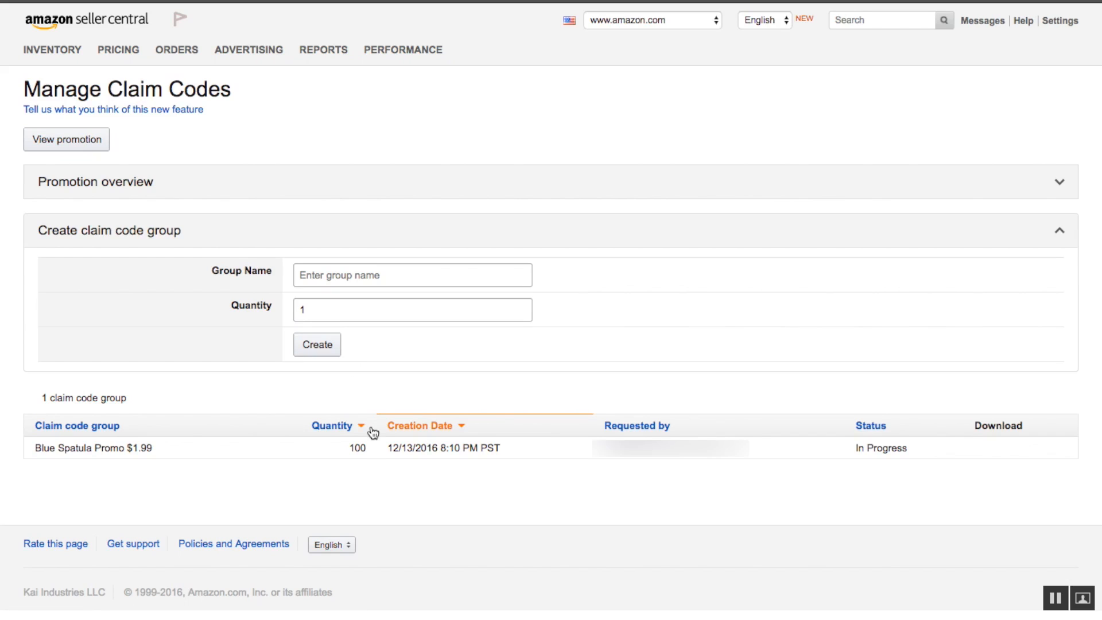
# - Download the ready claim codes zip and open the text file listing the codes
pyautogui.doubleClick(357, 448)
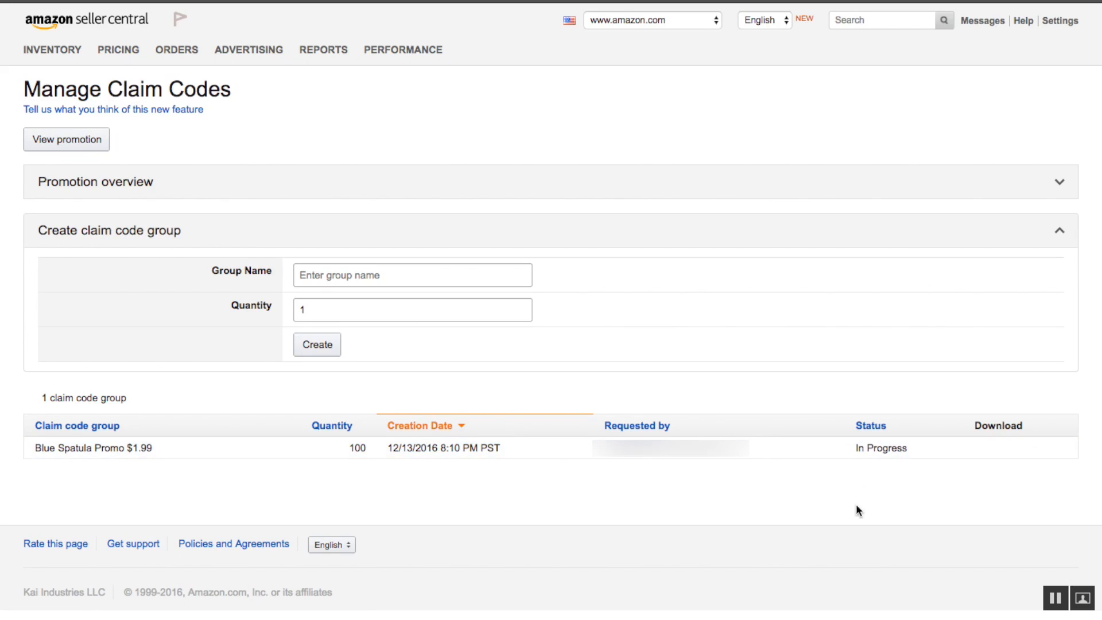
pyautogui.moveTo(911, 448)
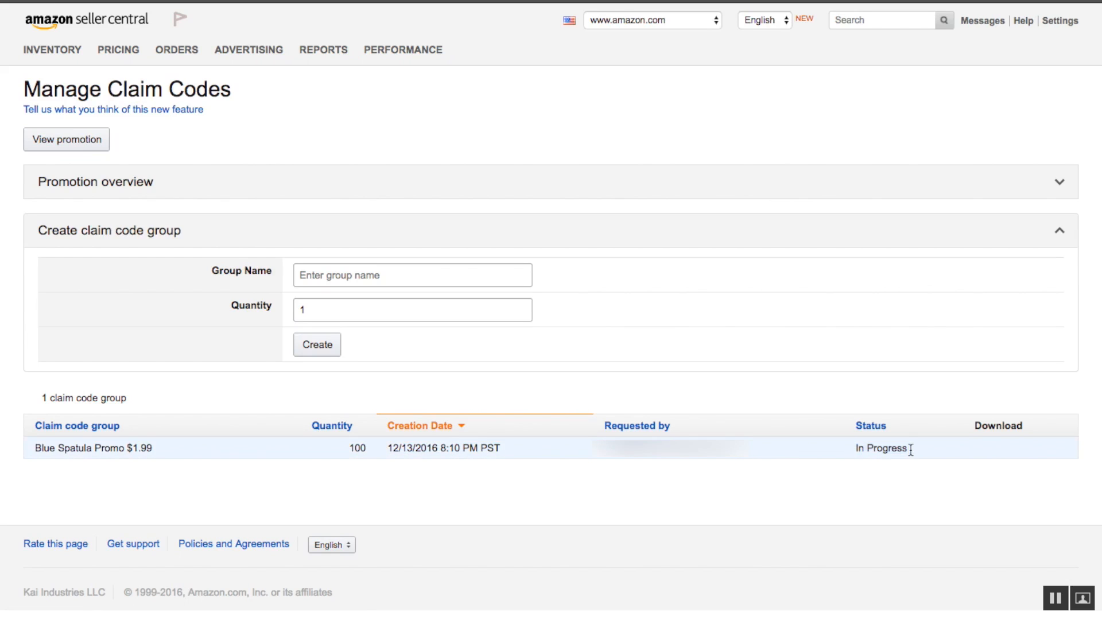
pyautogui.moveTo(912, 453)
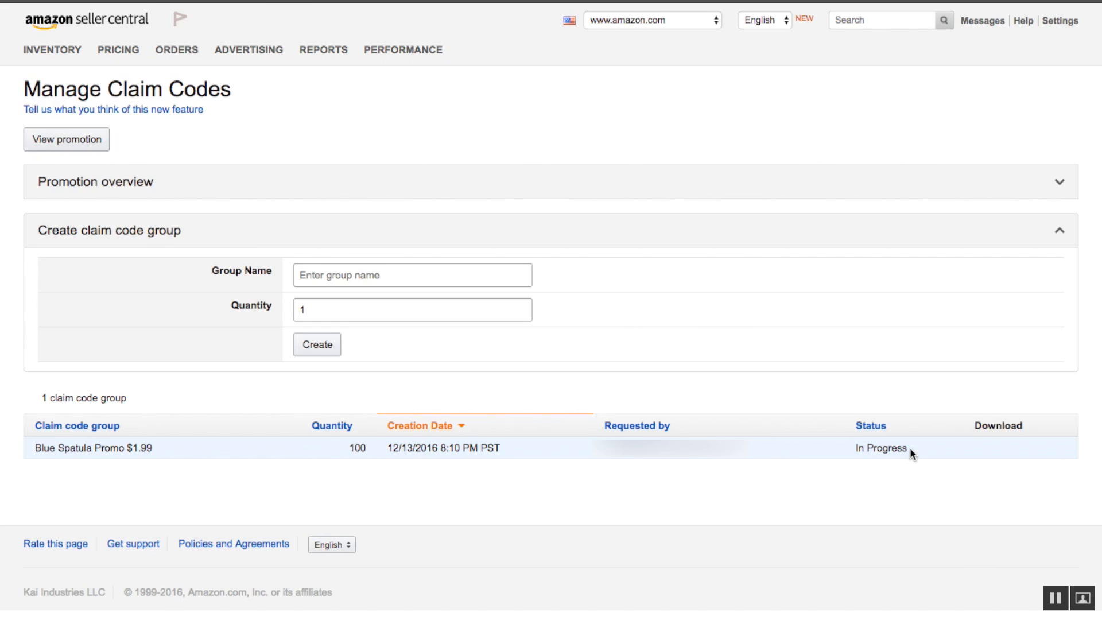
pyautogui.moveTo(983, 453)
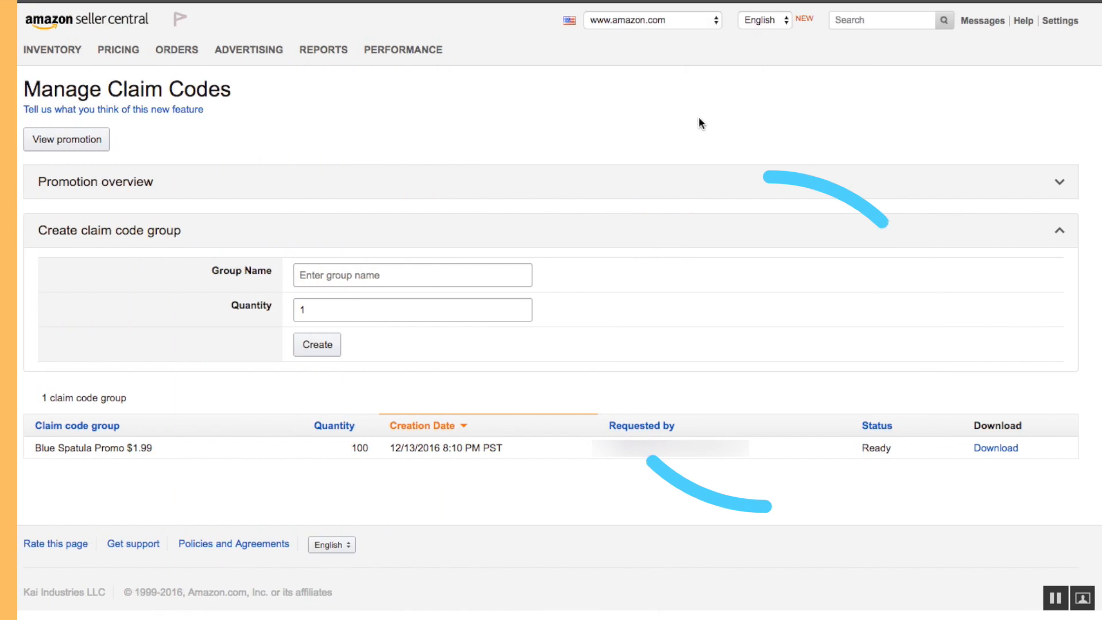
pyautogui.moveTo(995, 448)
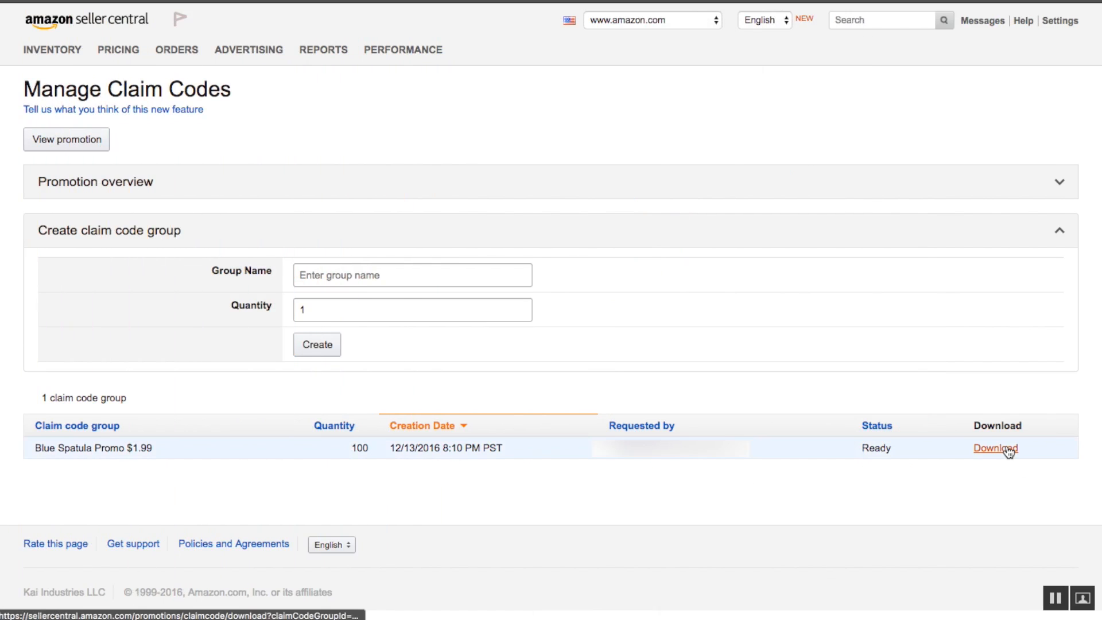
pyautogui.click(995, 448)
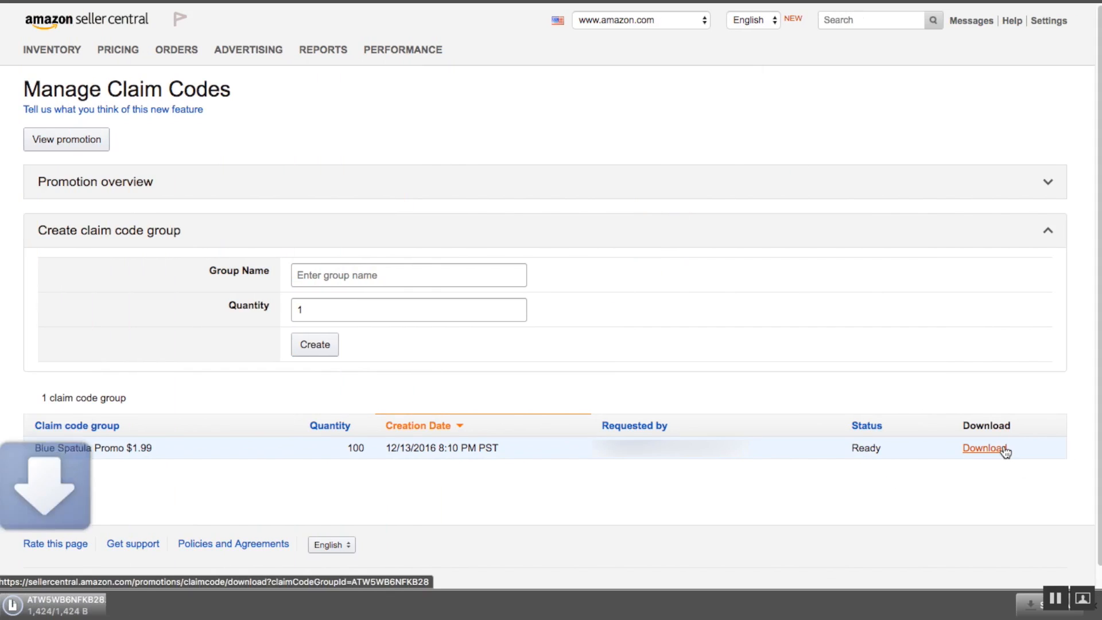
pyautogui.click(984, 447)
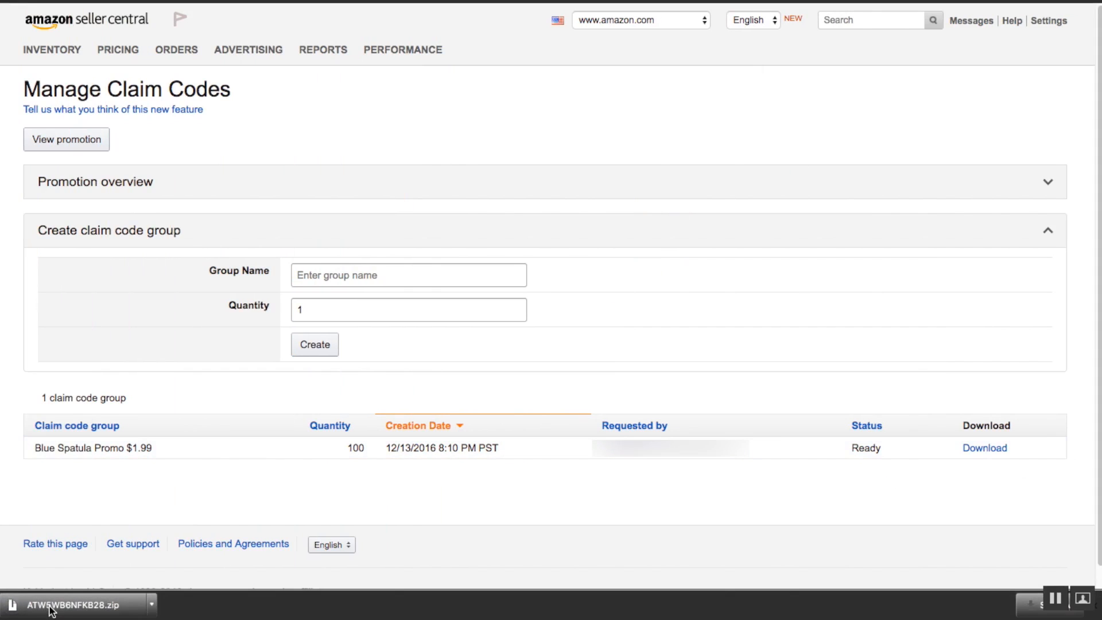
pyautogui.click(74, 604)
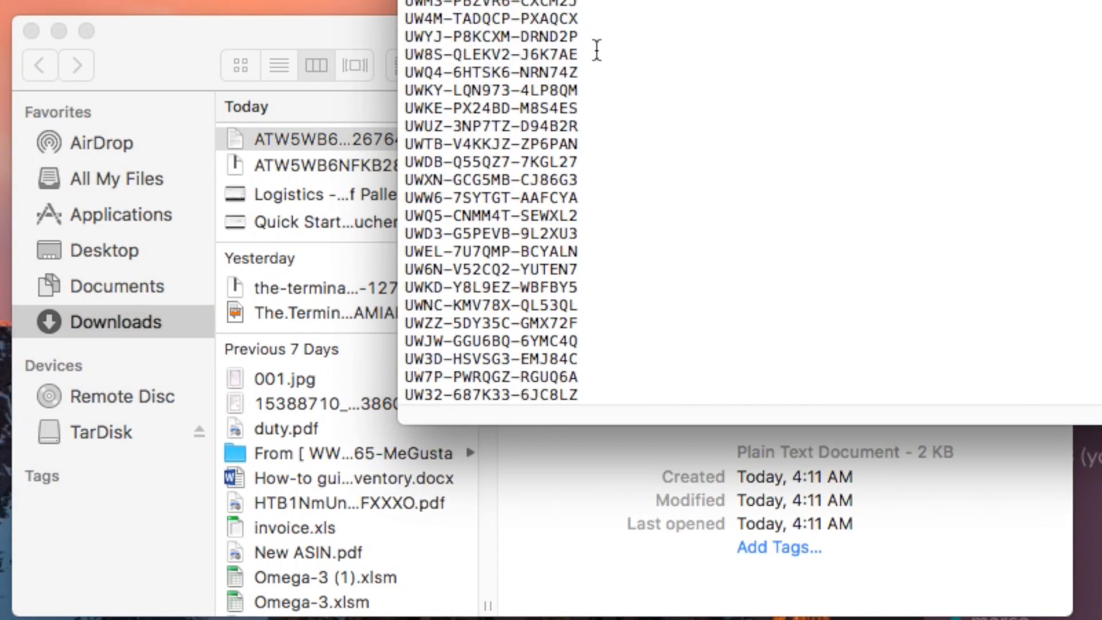